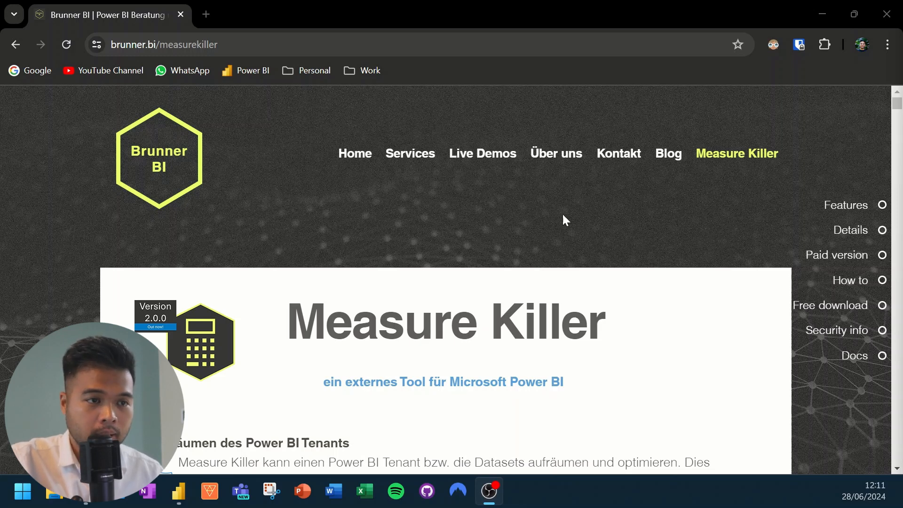
{"action": "mouse_move", "coordinate": [556, 230]}
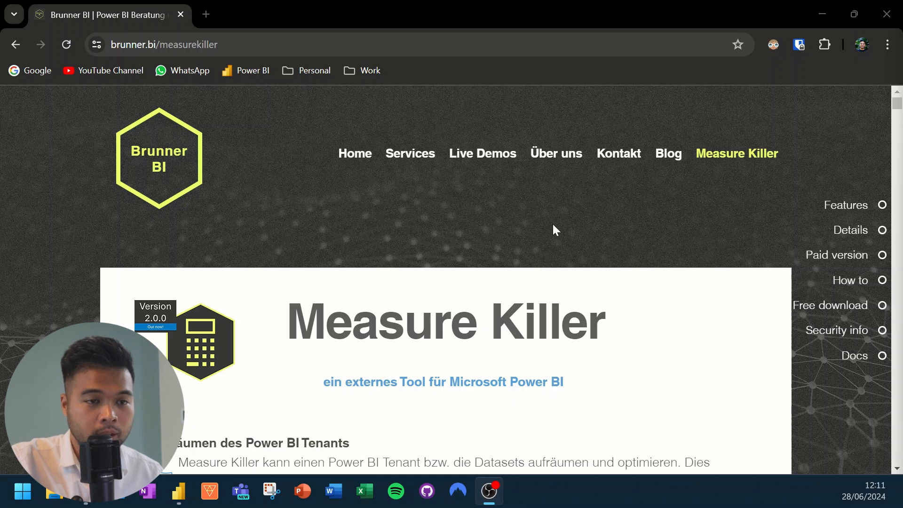
{"action": "mouse_move", "coordinate": [651, 206]}
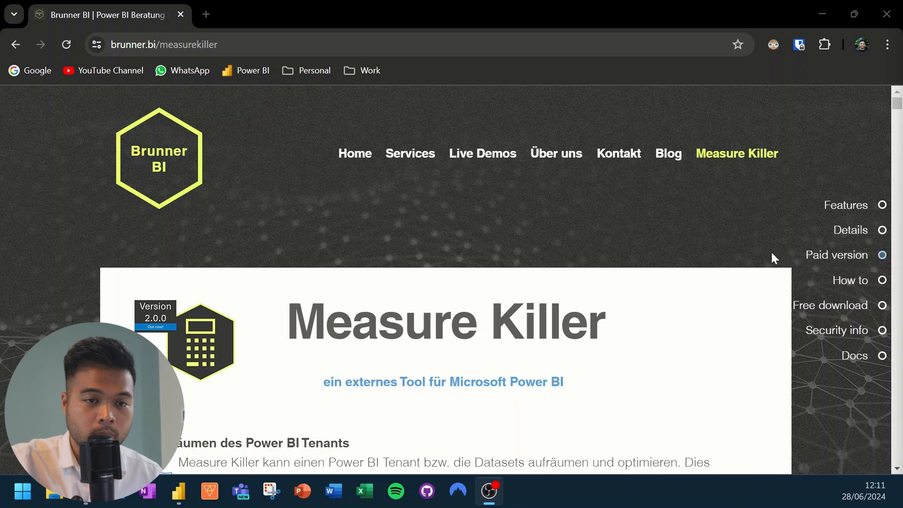
{"action": "mouse_move", "coordinate": [831, 305]}
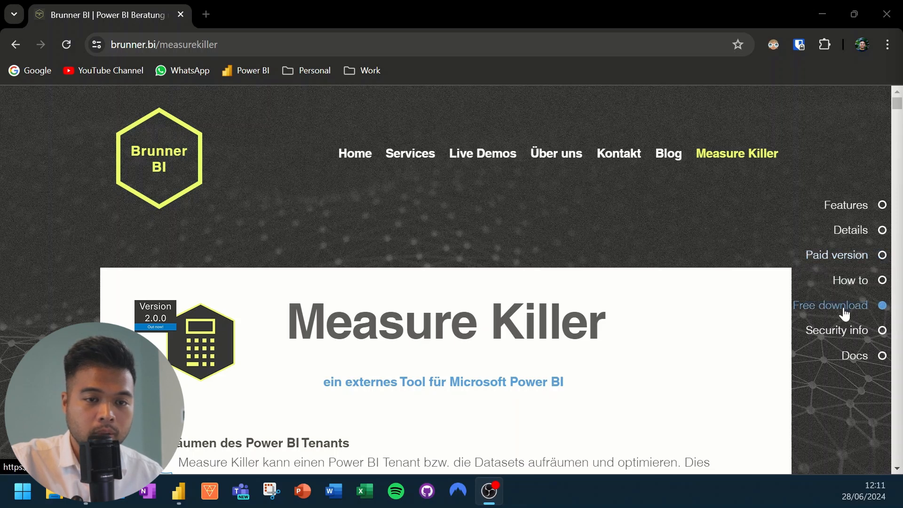
Jump to the Free download section to show the version 2.2.0 Admin and portable installers.
{"action": "left_click", "coordinate": [830, 306]}
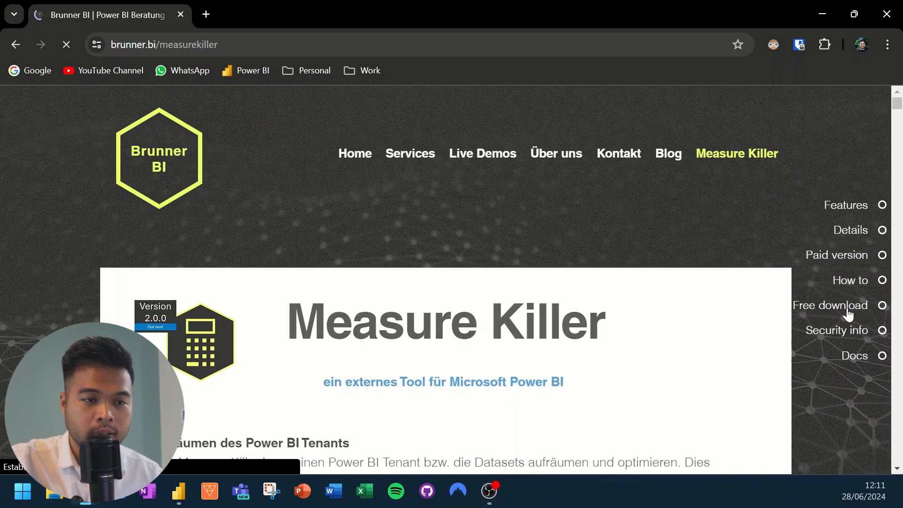
{"action": "left_click", "coordinate": [830, 305]}
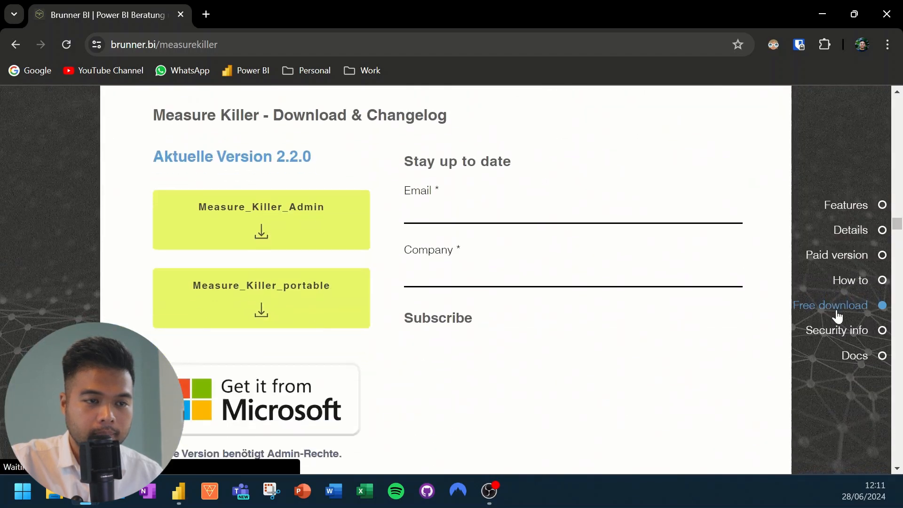
{"action": "scroll", "scroll_direction": "down", "scroll_amount": 3}
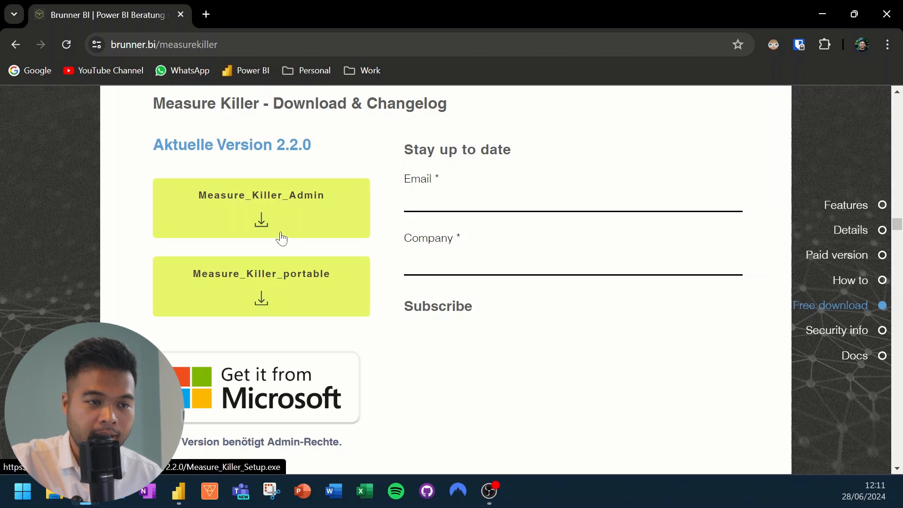
{"action": "mouse_move", "coordinate": [280, 237]}
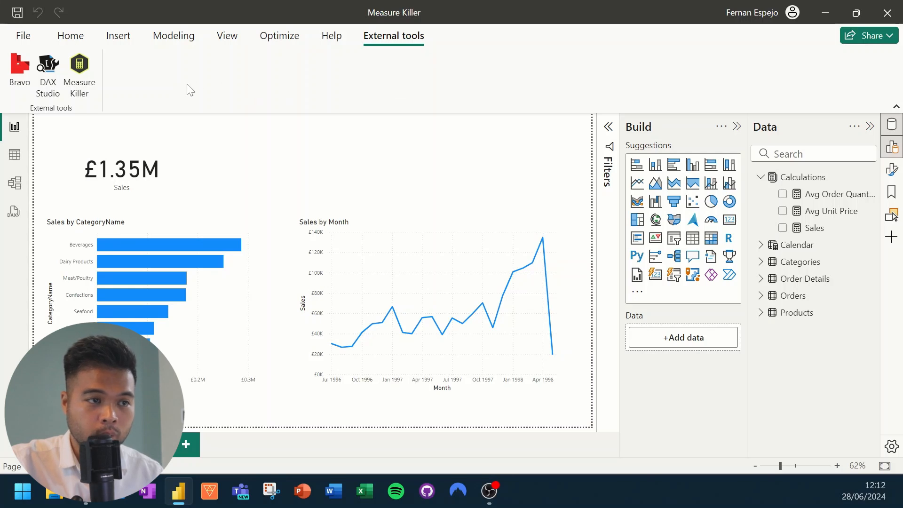
{"action": "mouse_move", "coordinate": [99, 79]}
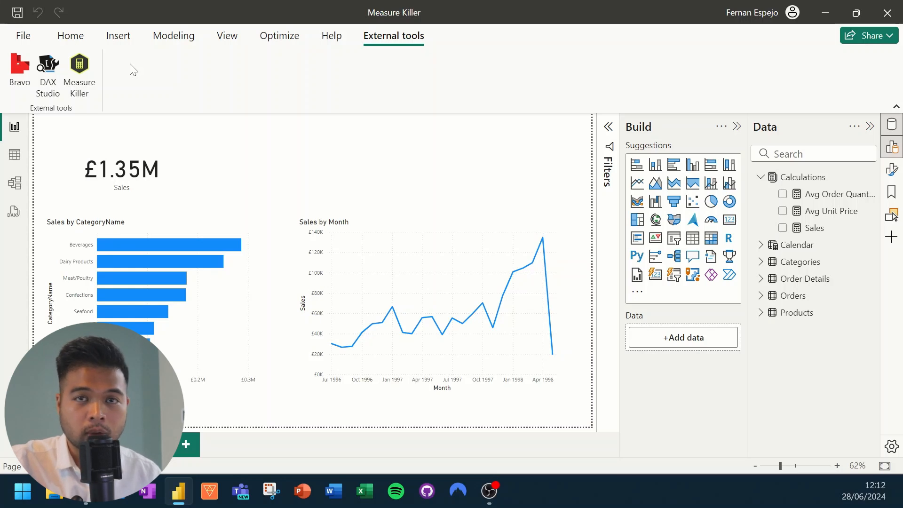
{"action": "mouse_move", "coordinate": [477, 131]}
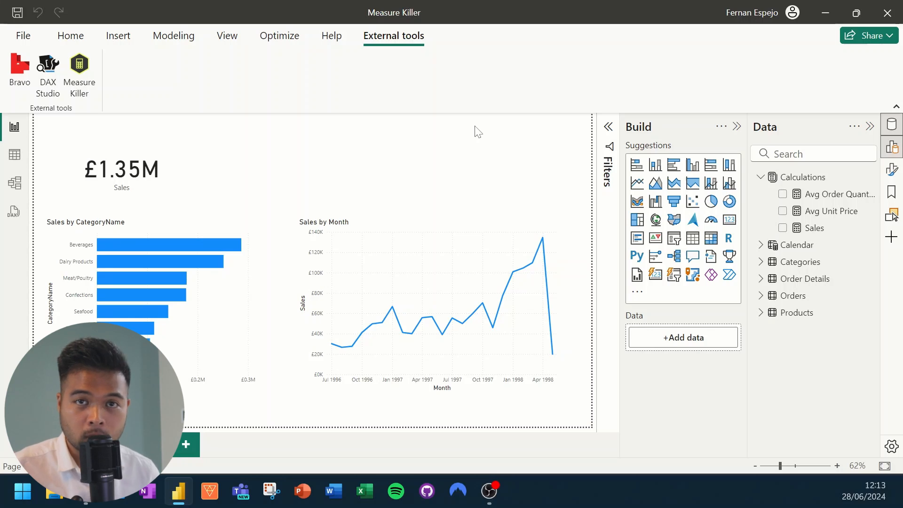
{"action": "mouse_move", "coordinate": [181, 109]}
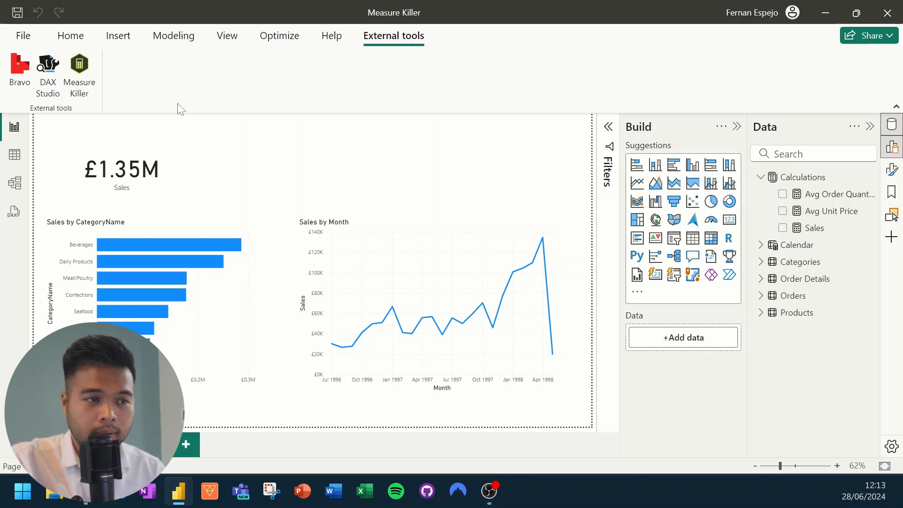
{"action": "mouse_move", "coordinate": [79, 66]}
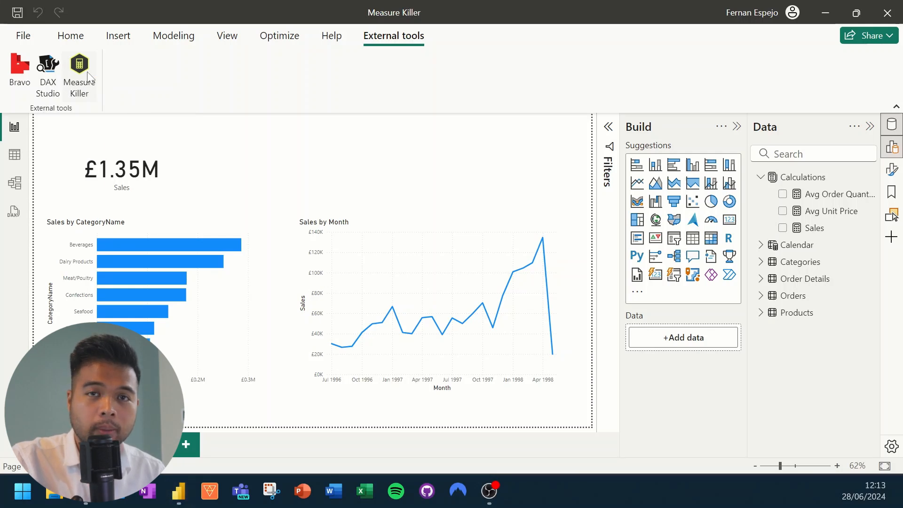
Start Measure Killer in 'Single report/dataset' mode on the Measure Killer model.
{"action": "left_click", "coordinate": [79, 66]}
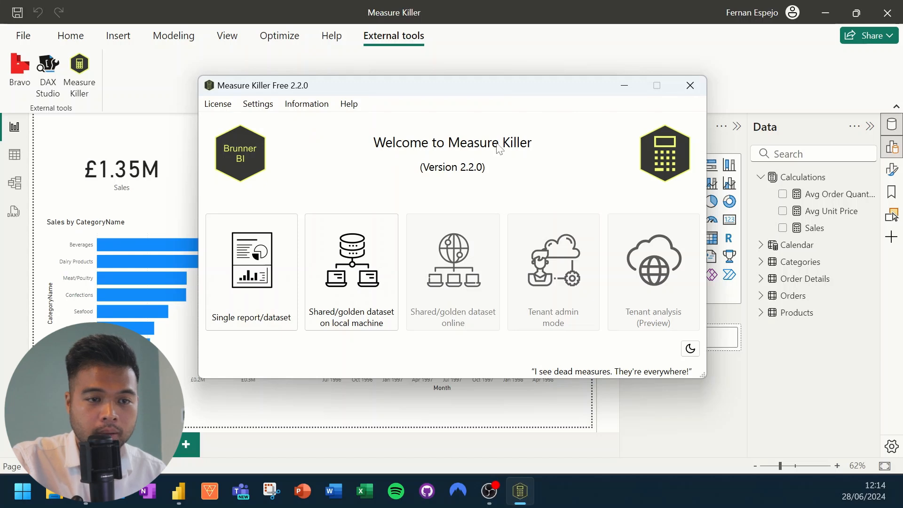
{"action": "mouse_move", "coordinate": [432, 170]}
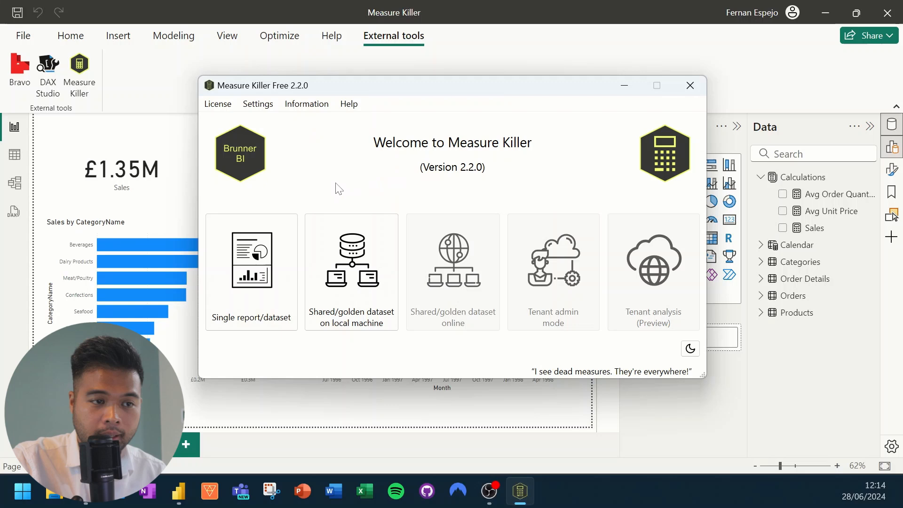
{"action": "mouse_move", "coordinate": [288, 198]}
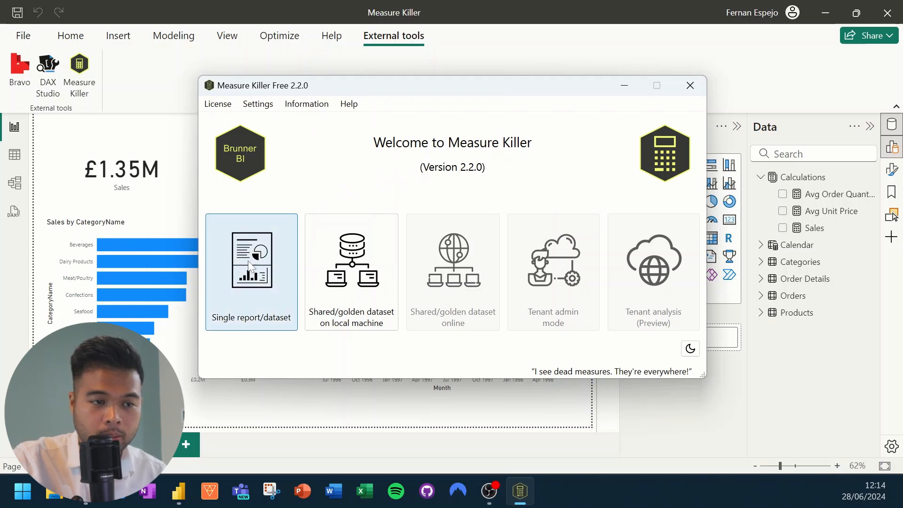
{"action": "left_click", "coordinate": [252, 272]}
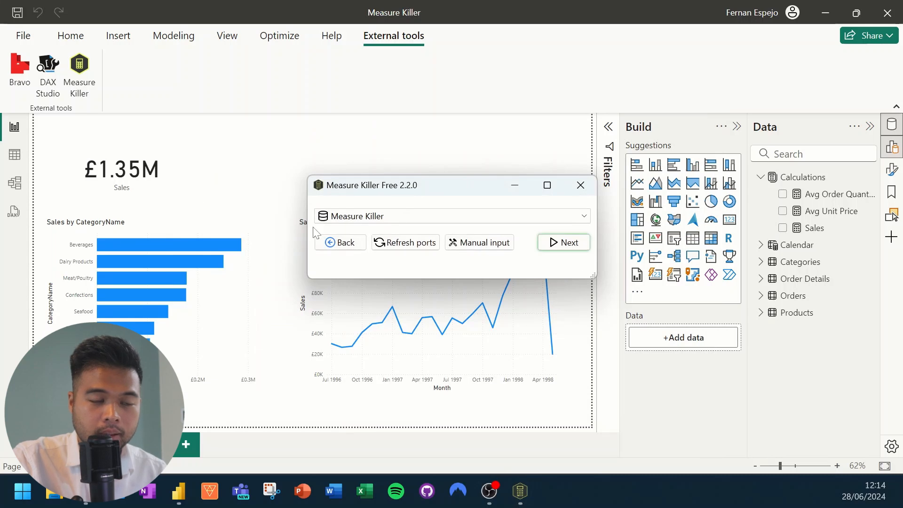
{"action": "left_click", "coordinate": [452, 216]}
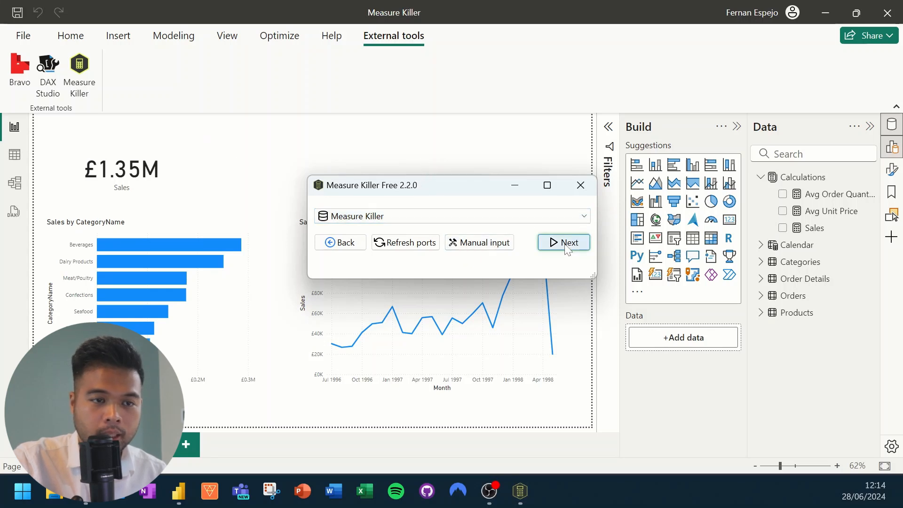
{"action": "left_click", "coordinate": [564, 242]}
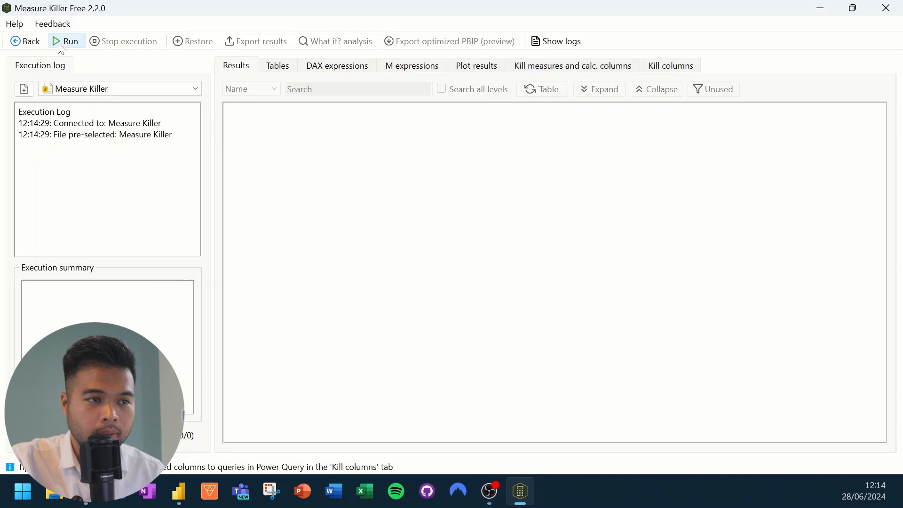
Run the analysis, showing 71% used and 29% unused items, including Avg Unit Price and Quarter.
{"action": "left_click", "coordinate": [66, 41]}
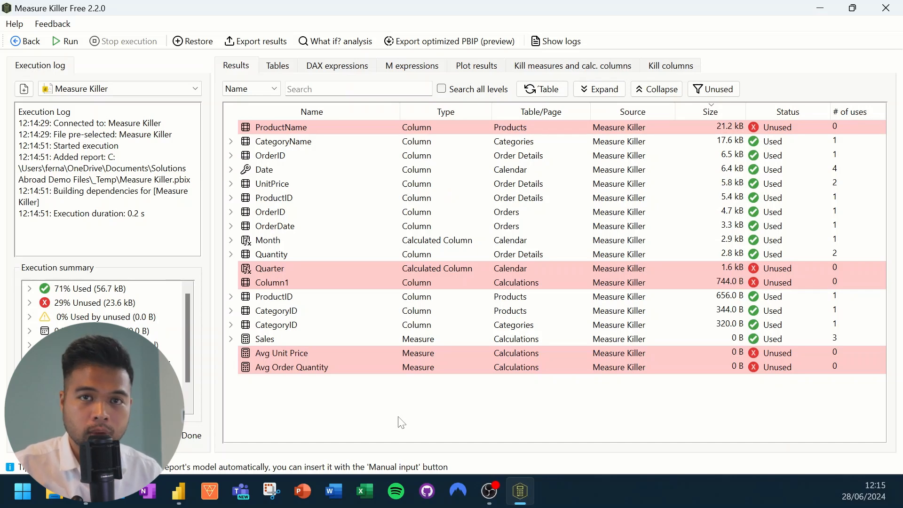
{"action": "mouse_move", "coordinate": [403, 405]}
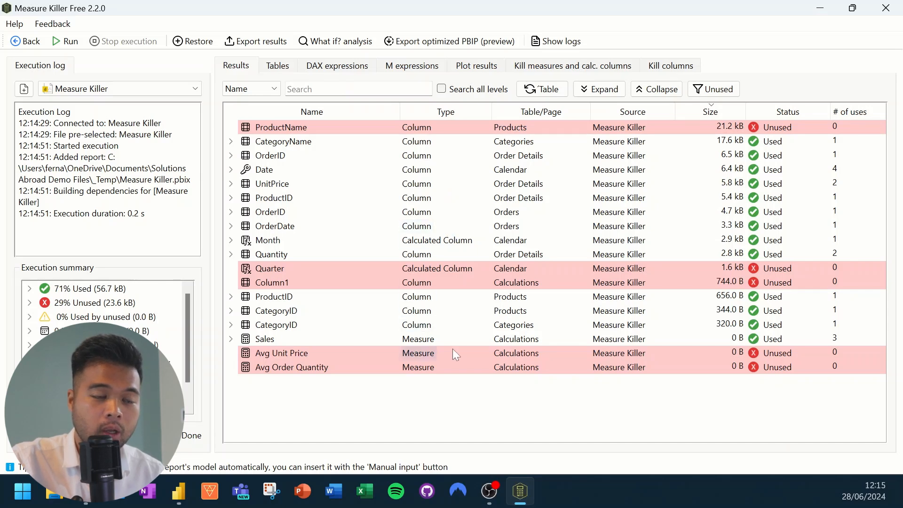
{"action": "mouse_move", "coordinate": [449, 400]}
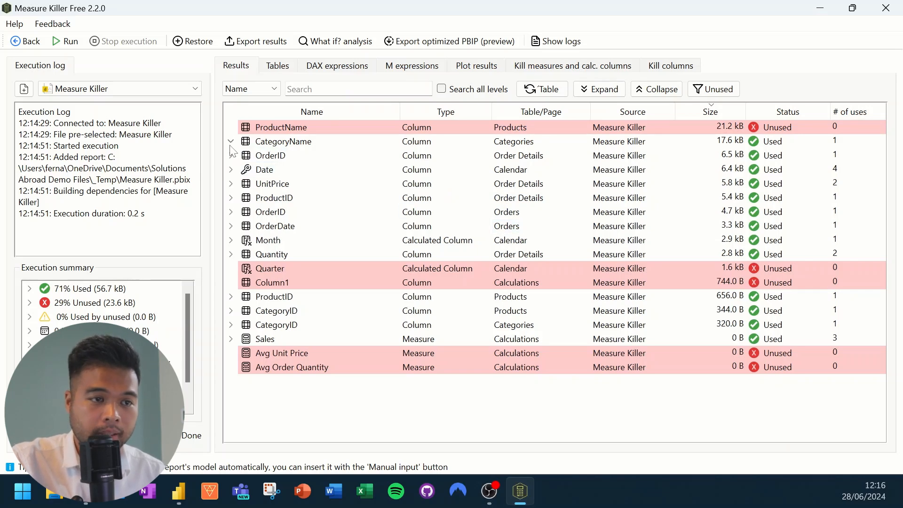
{"action": "left_click", "coordinate": [231, 141]}
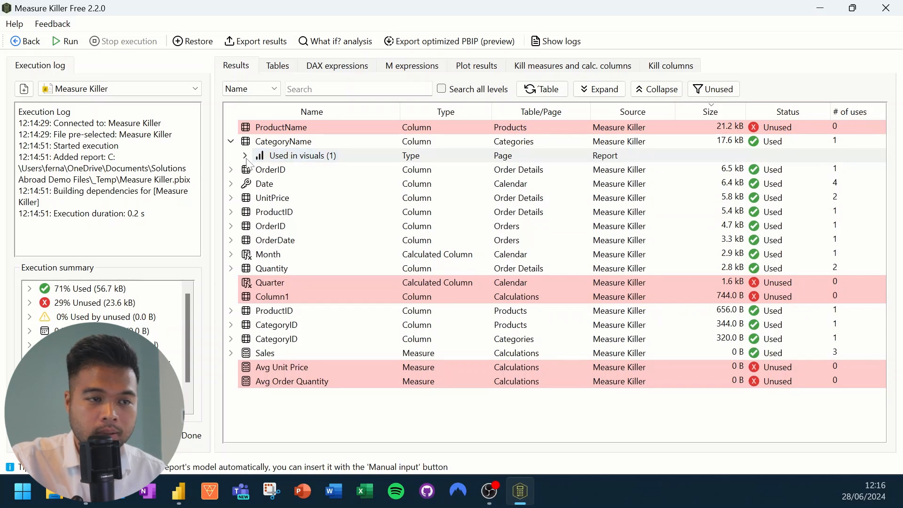
{"action": "left_click", "coordinate": [244, 156]}
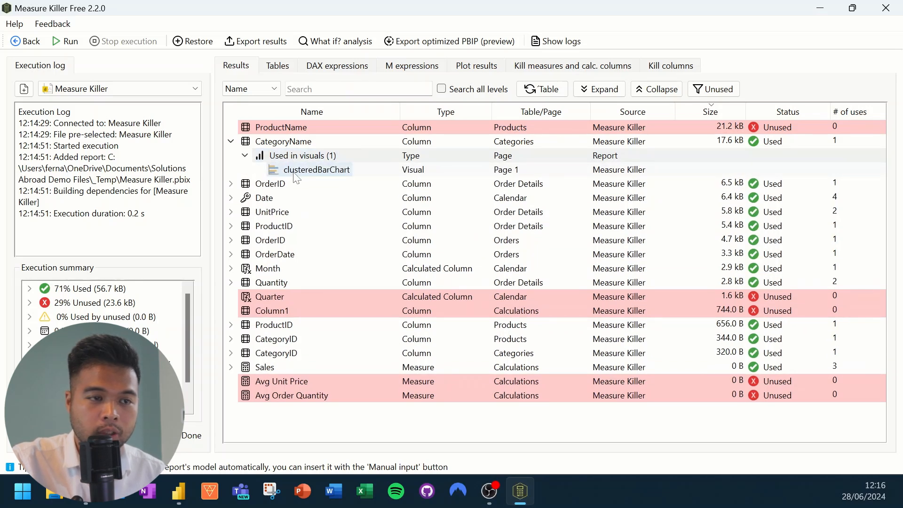
{"action": "mouse_move", "coordinate": [316, 169]}
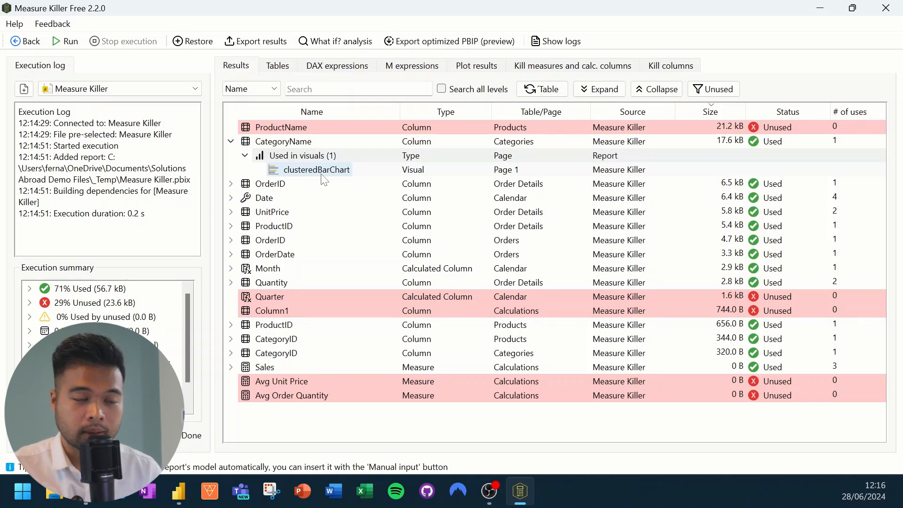
{"action": "left_click", "coordinate": [230, 141]}
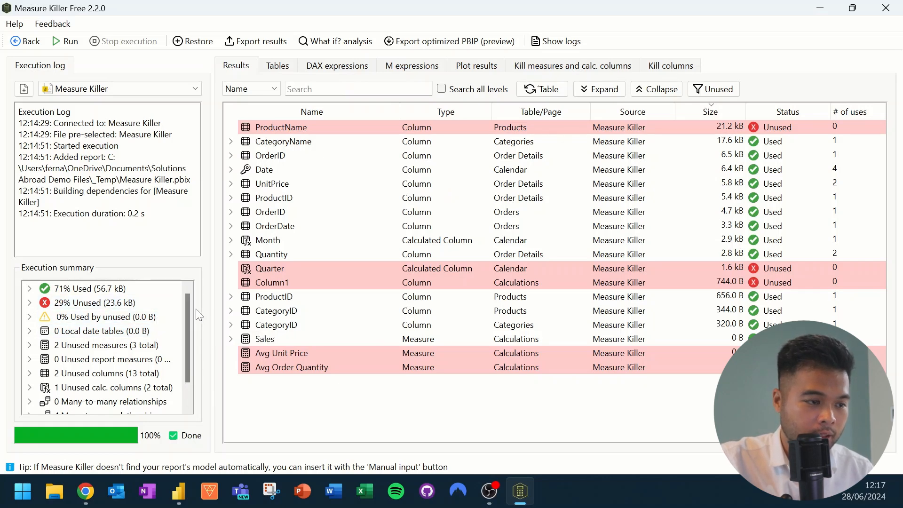
{"action": "scroll", "scroll_direction": "down", "scroll_amount": 3}
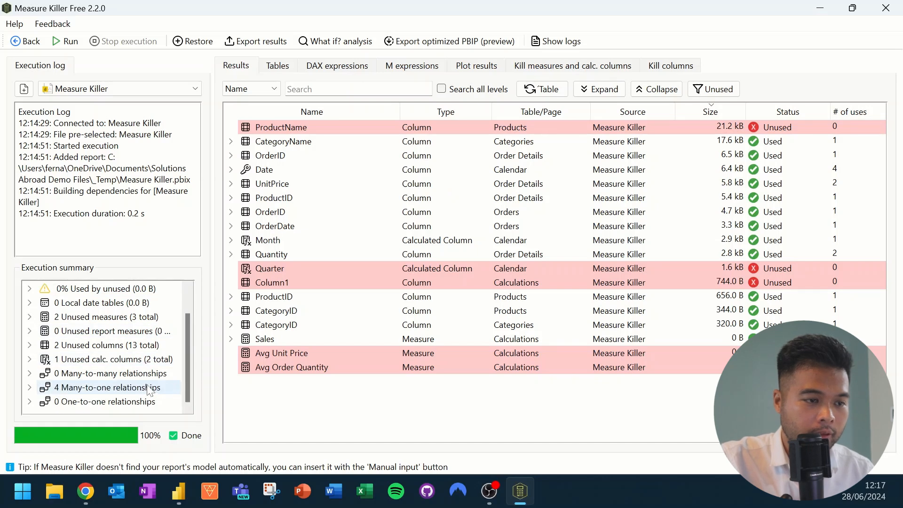
{"action": "scroll", "scroll_direction": "down", "scroll_amount": 3}
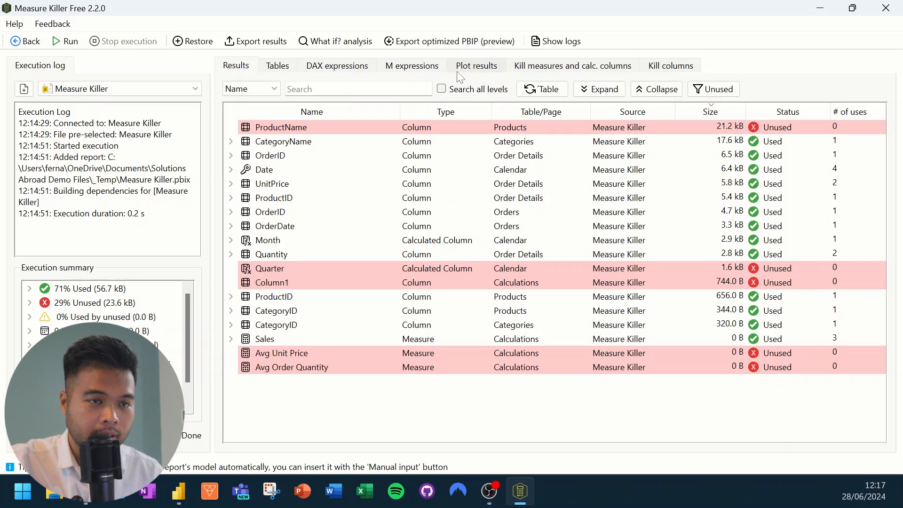
Plot 'Unused vs. used', then 'Dataset absolute size by status' (56.7 kB used, 23.6 kB unused).
{"action": "left_click", "coordinate": [476, 65]}
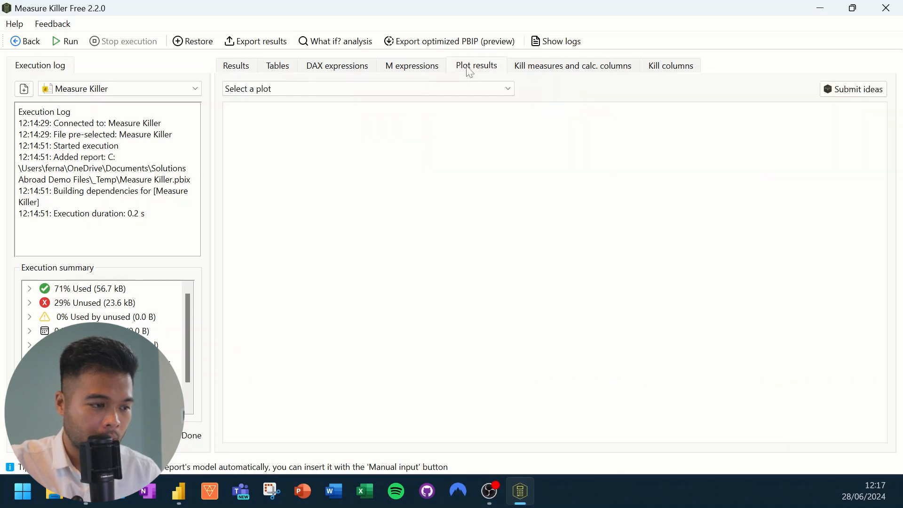
{"action": "left_click", "coordinate": [368, 89]}
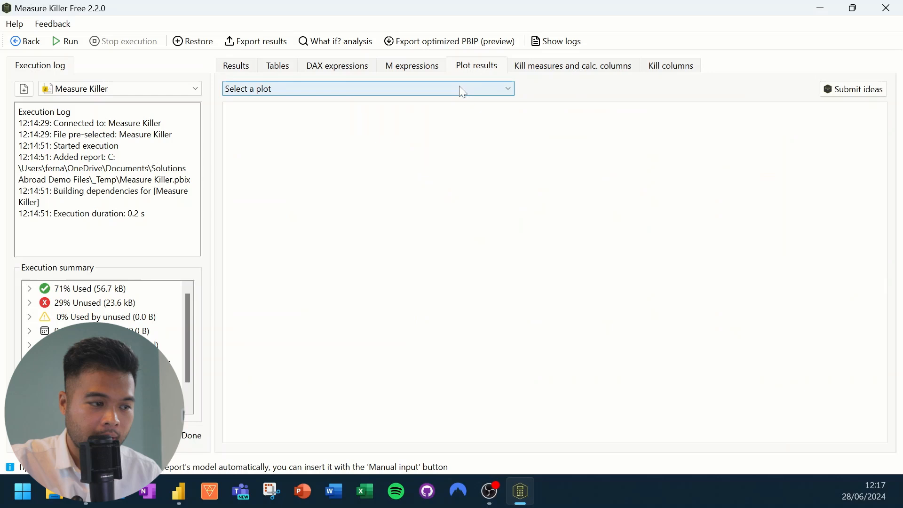
{"action": "left_click", "coordinate": [368, 88]}
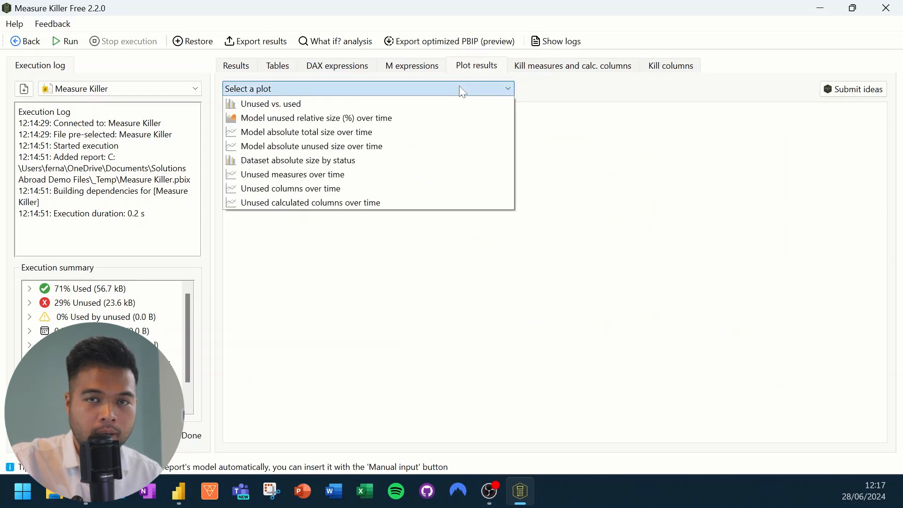
{"action": "mouse_move", "coordinate": [423, 94]}
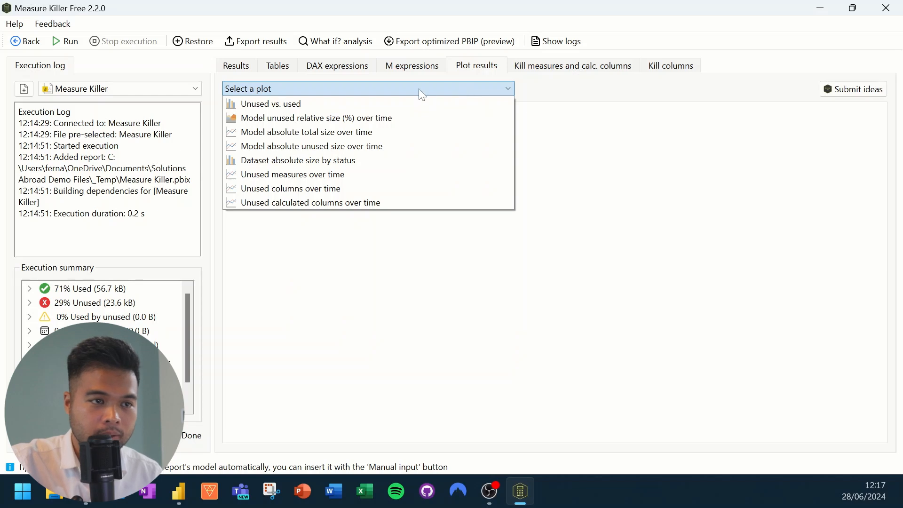
{"action": "mouse_move", "coordinate": [408, 132]}
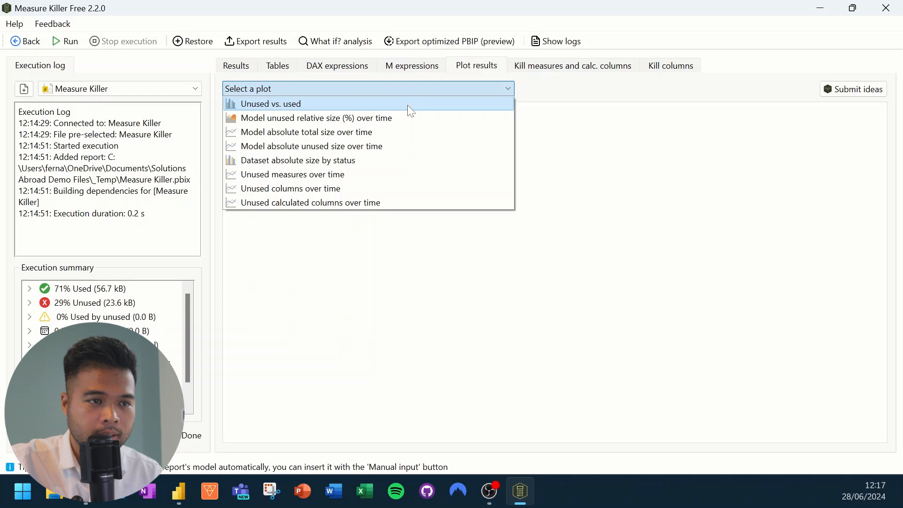
{"action": "left_click", "coordinate": [271, 104]}
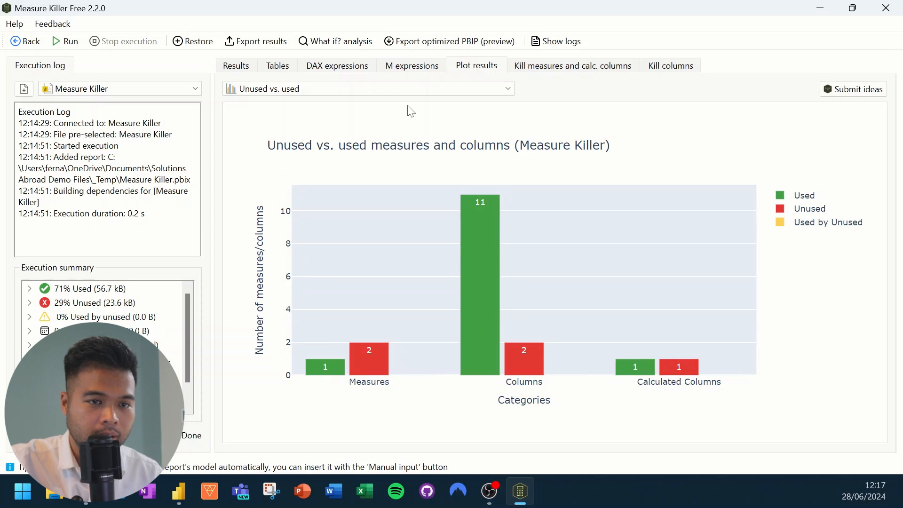
{"action": "left_click", "coordinate": [368, 88]}
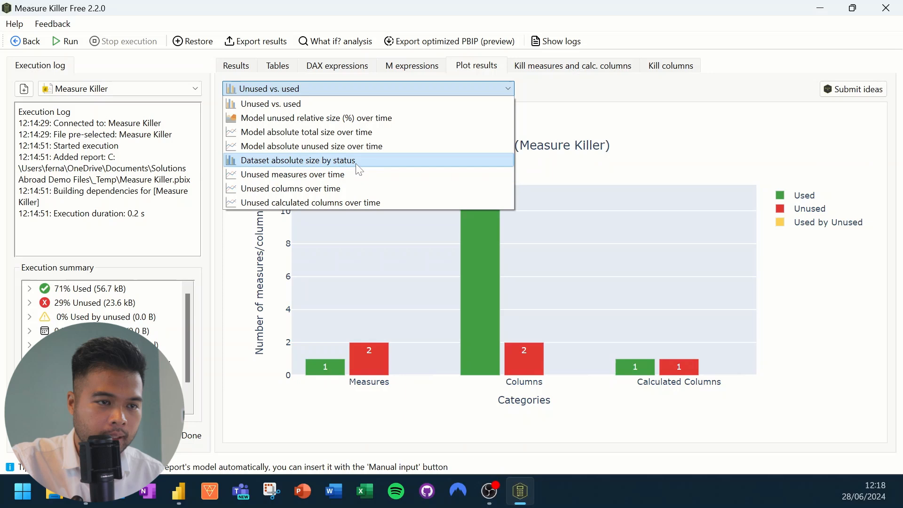
{"action": "left_click", "coordinate": [295, 160]}
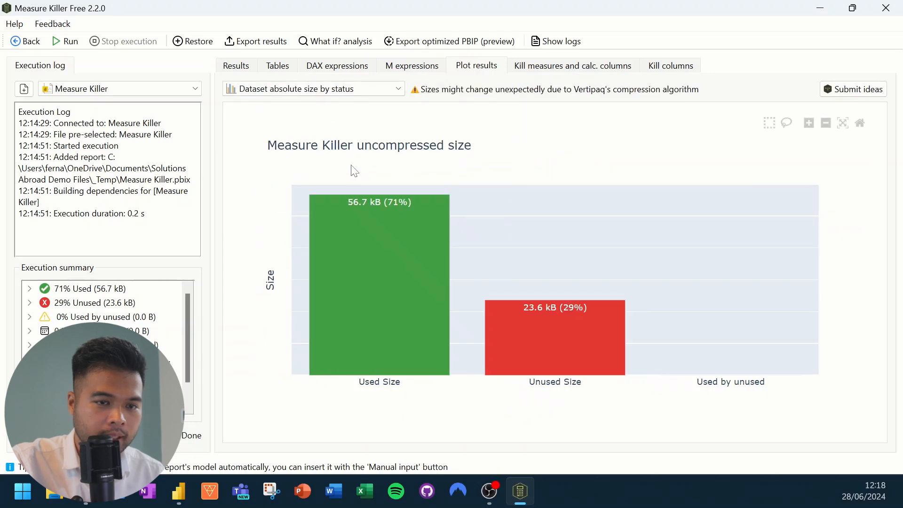
{"action": "mouse_move", "coordinate": [598, 439]}
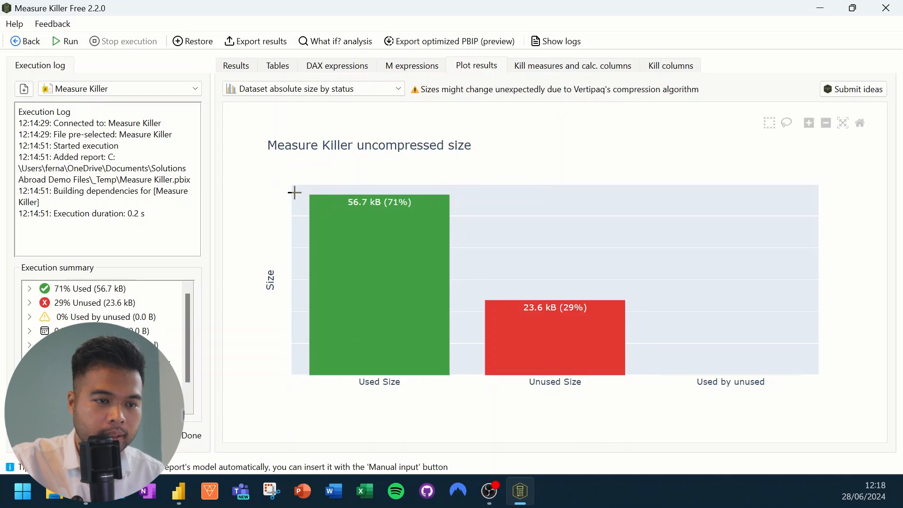
{"action": "mouse_move", "coordinate": [634, 426]}
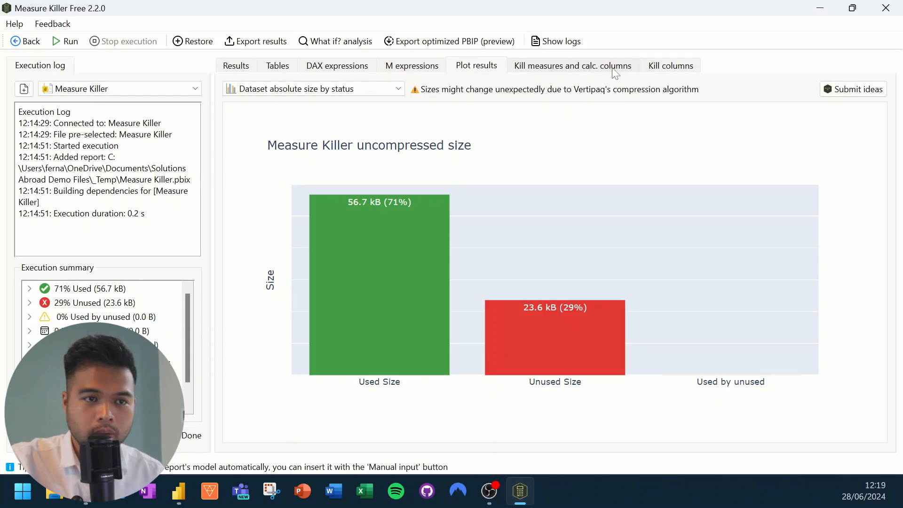
Select the unused Quarter calculated column under 'Kill measures and calc. columns' and kill it.
{"action": "left_click", "coordinate": [573, 66]}
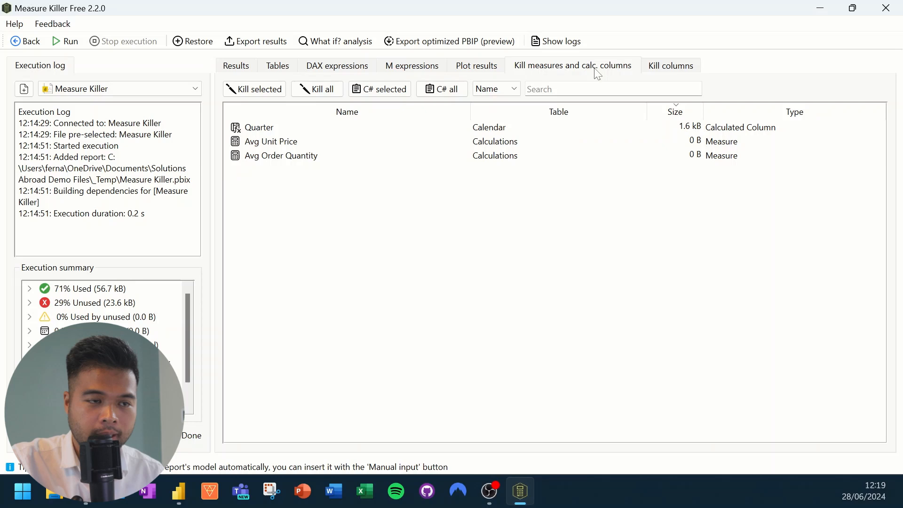
{"action": "left_click", "coordinate": [271, 141]}
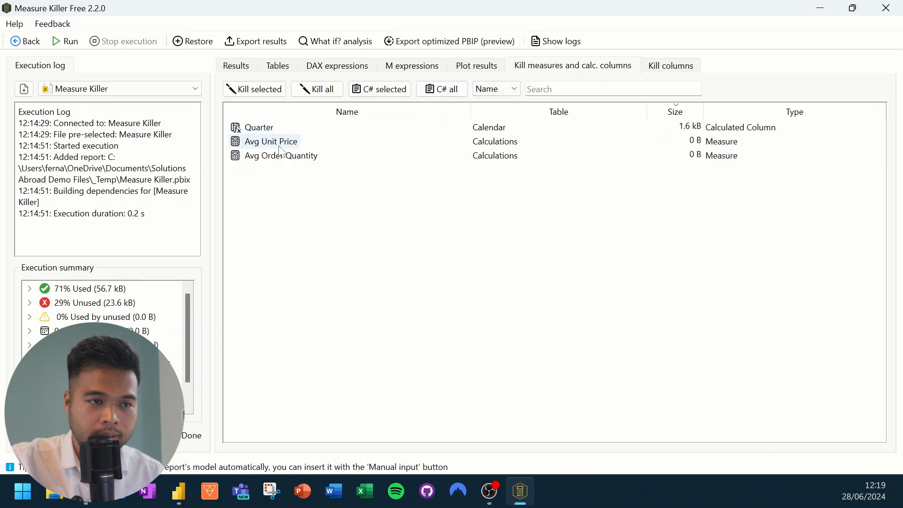
{"action": "left_click", "coordinate": [280, 156]}
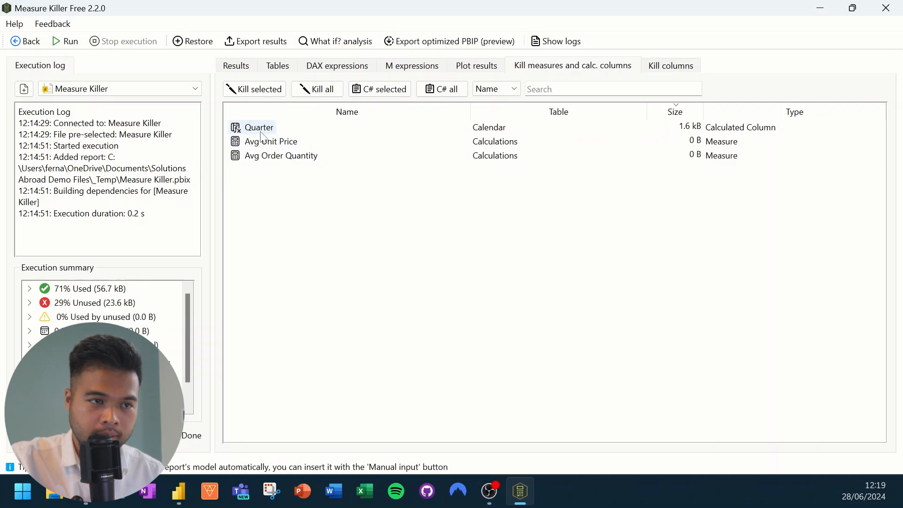
{"action": "left_click", "coordinate": [259, 127]}
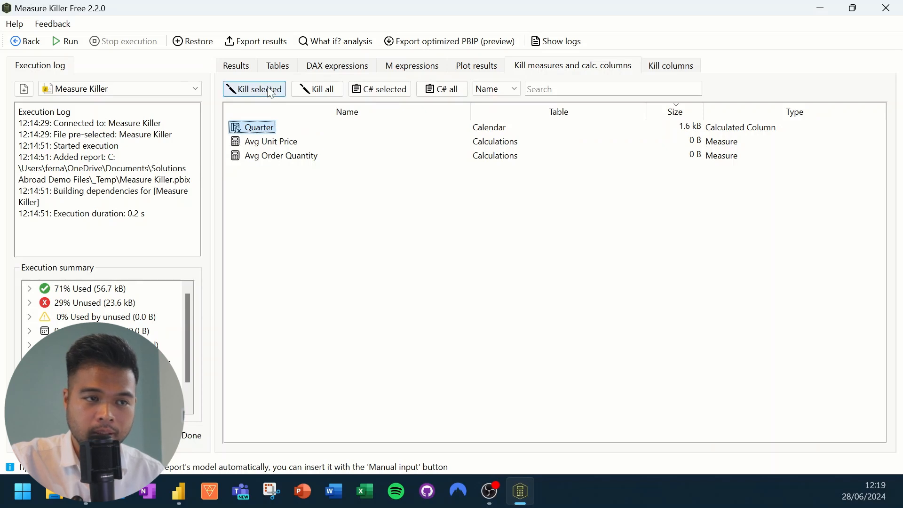
{"action": "mouse_move", "coordinate": [271, 141]}
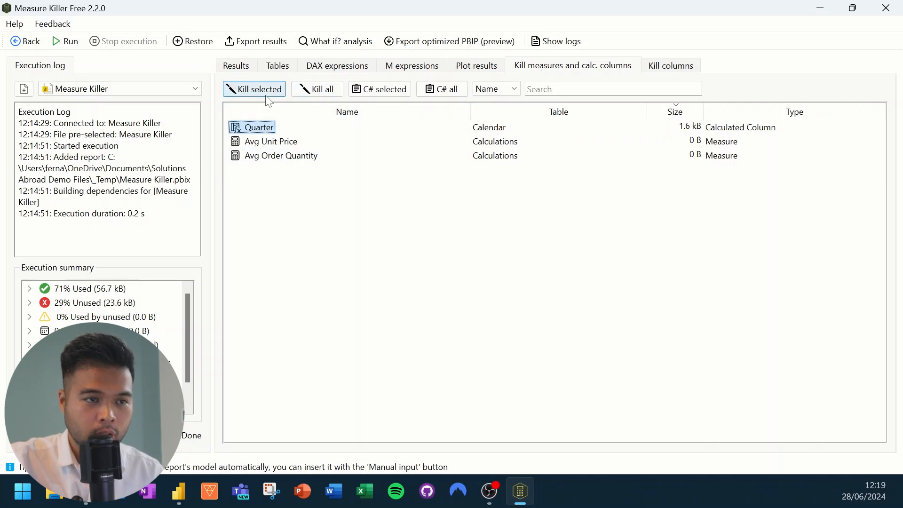
{"action": "left_click", "coordinate": [254, 89]}
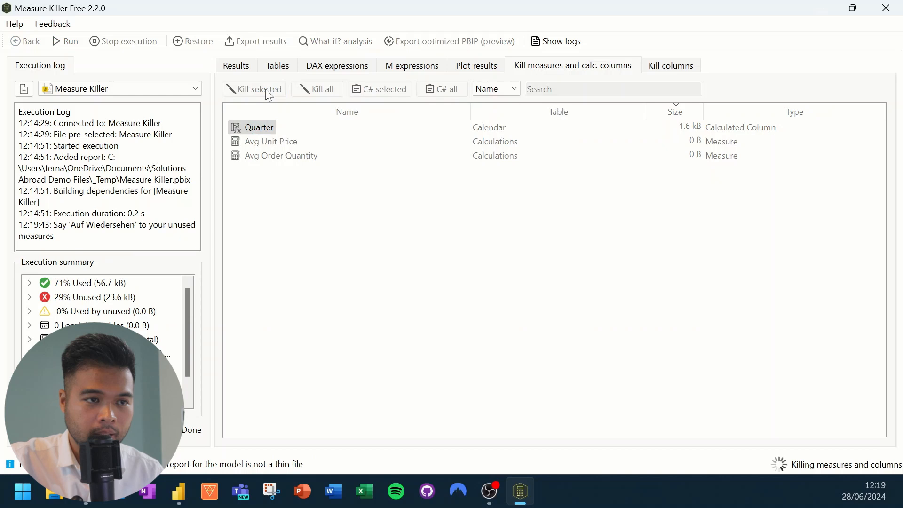
{"action": "left_click", "coordinate": [254, 89]}
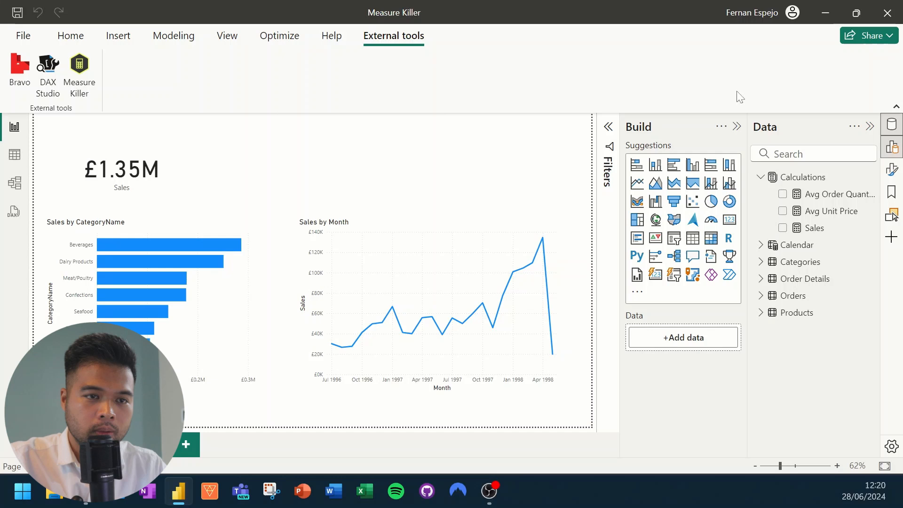
Confirm Calendar lists only Date and Month and searching 'qua' finds no Quarter field.
{"action": "left_click", "coordinate": [761, 245]}
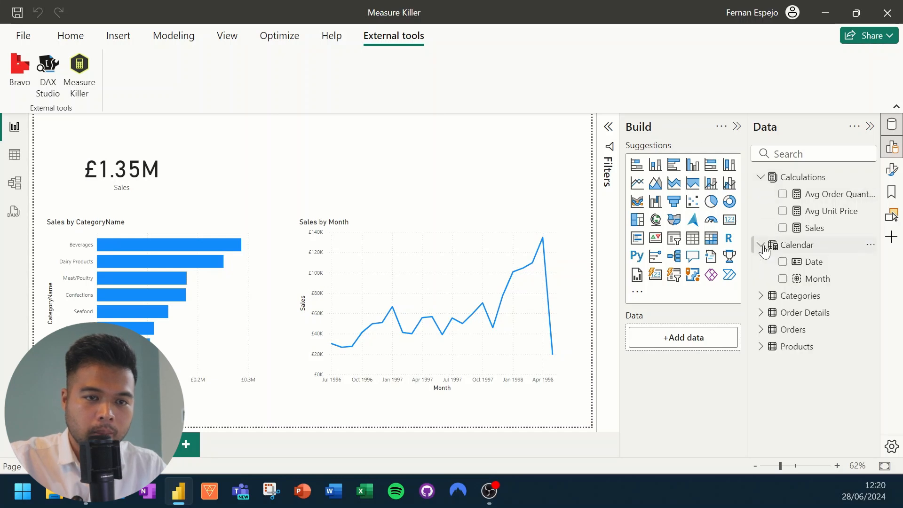
{"action": "type", "text": "quarter"}
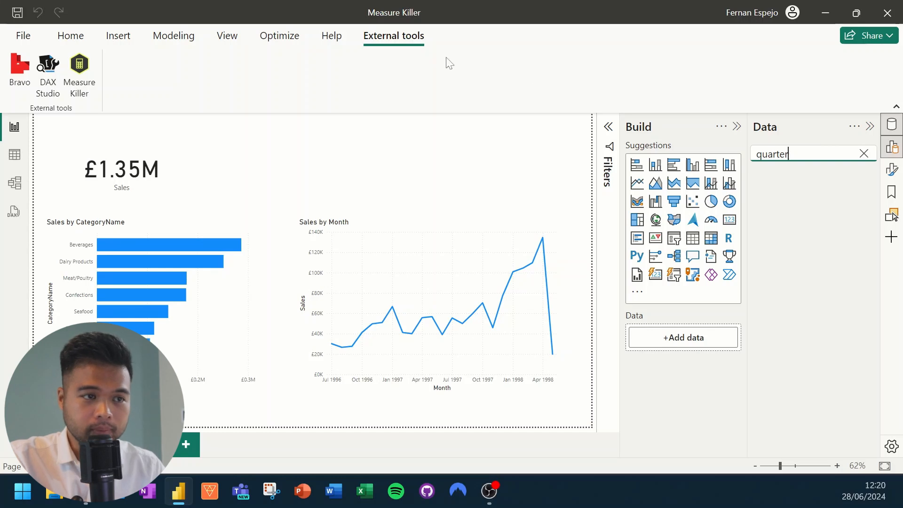
{"action": "mouse_move", "coordinate": [79, 66]}
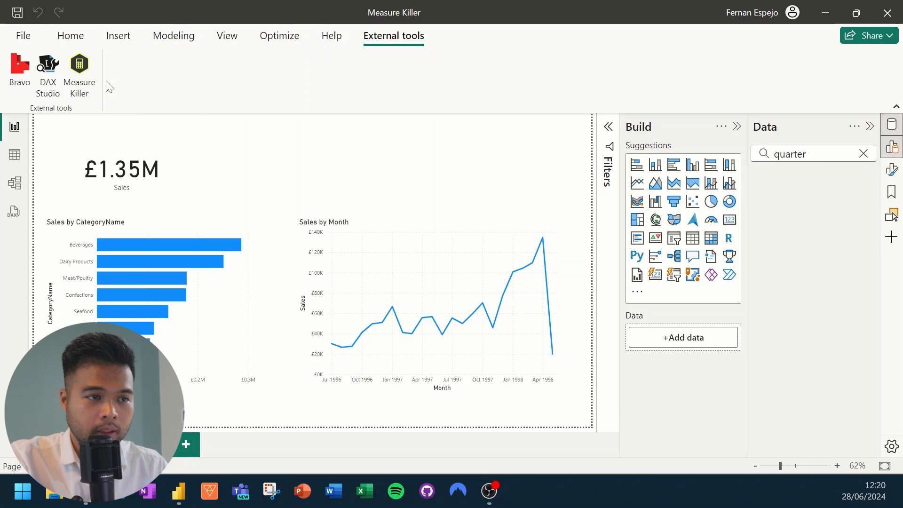
{"action": "left_click", "coordinate": [79, 68]}
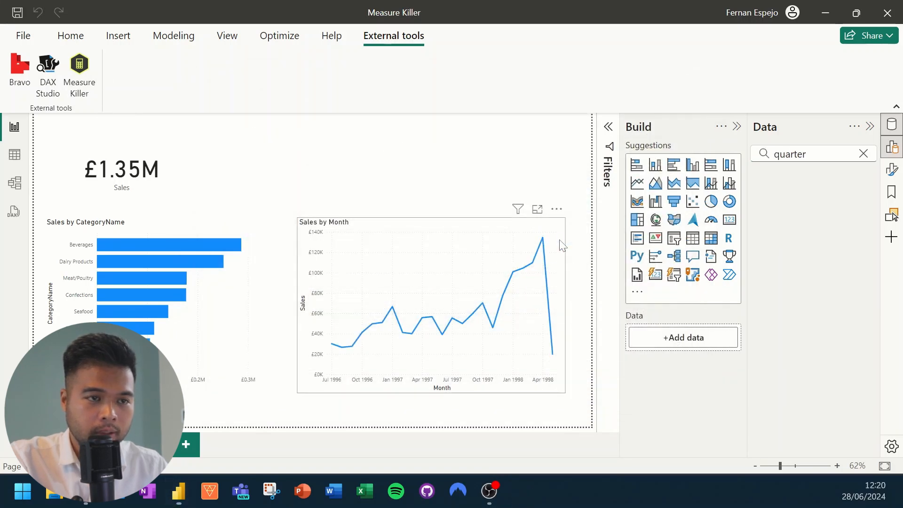
Rerun the analysis (72% used) and get the Products M code dropping unused ProductName.
{"action": "left_click", "coordinate": [79, 70]}
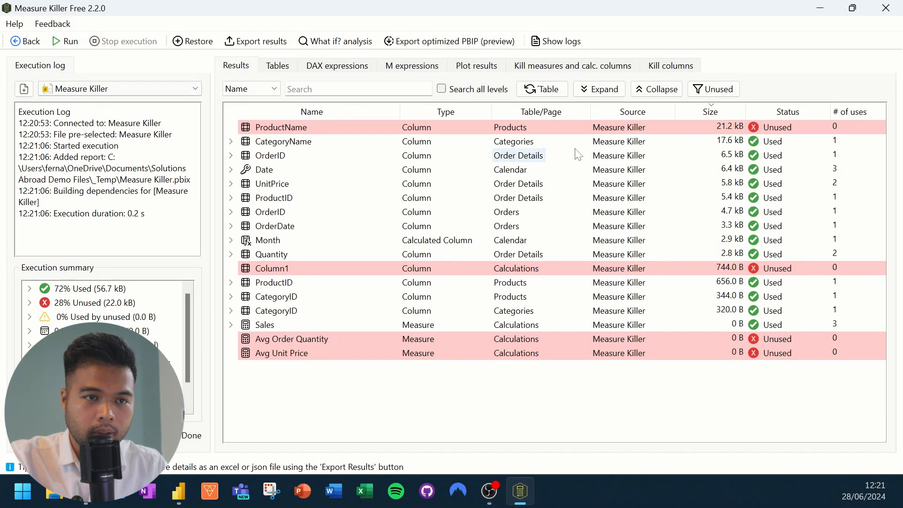
{"action": "left_click", "coordinate": [670, 65]}
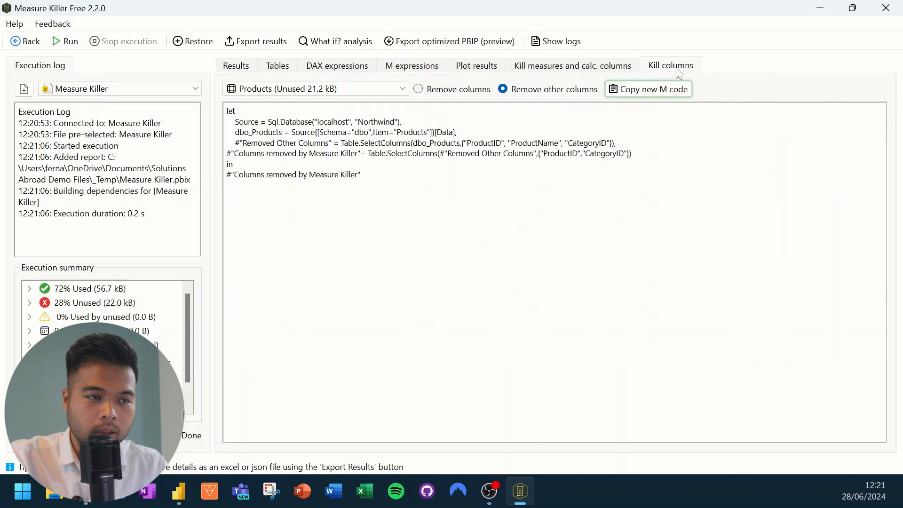
{"action": "mouse_move", "coordinate": [441, 177]}
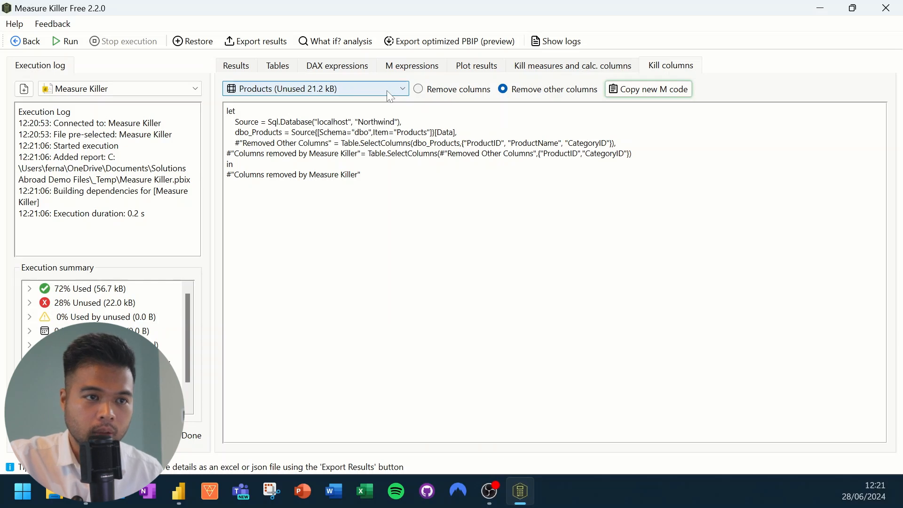
{"action": "left_click", "coordinate": [316, 88]}
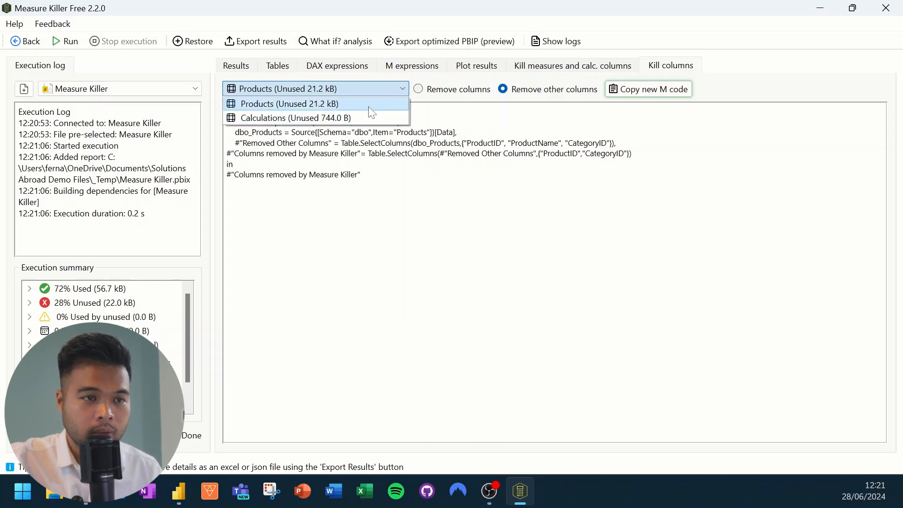
{"action": "mouse_move", "coordinate": [369, 106]}
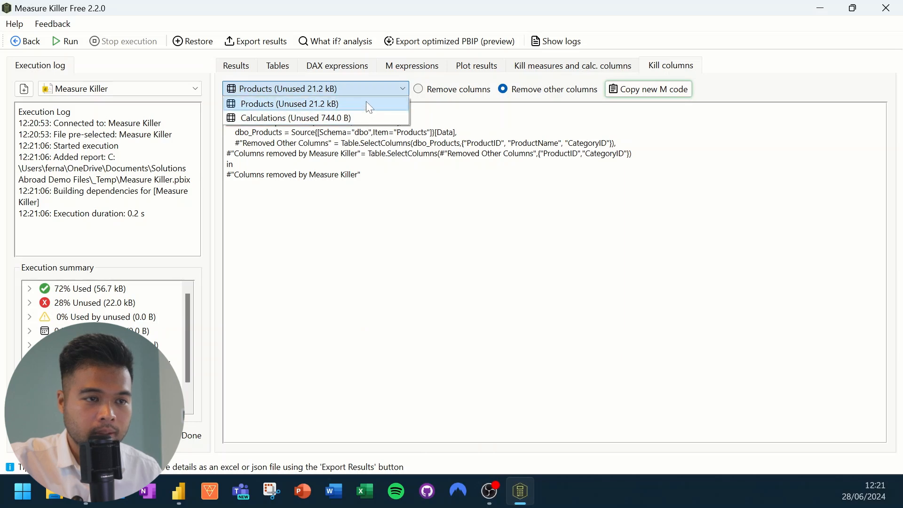
{"action": "left_click", "coordinate": [290, 103]}
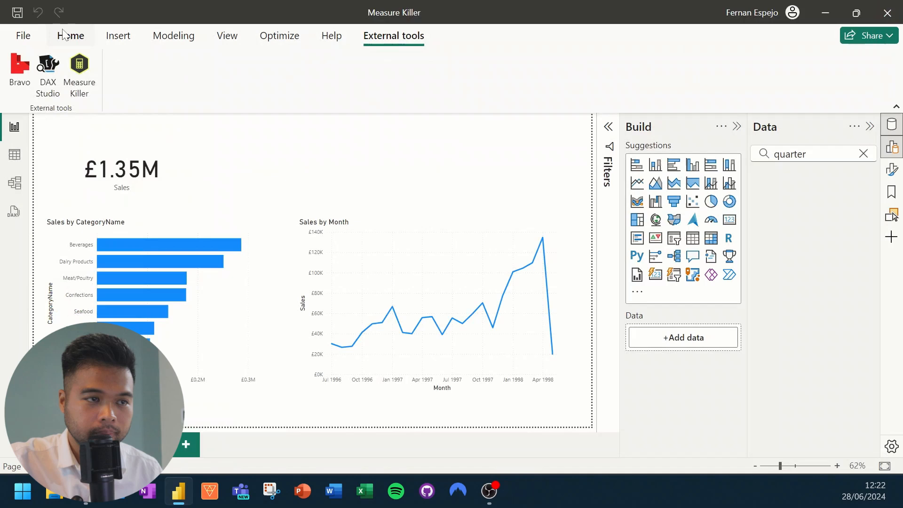
Add the Measure Killer step keeping only ProductID and CategoryID to Products, and apply.
{"action": "left_click", "coordinate": [70, 35]}
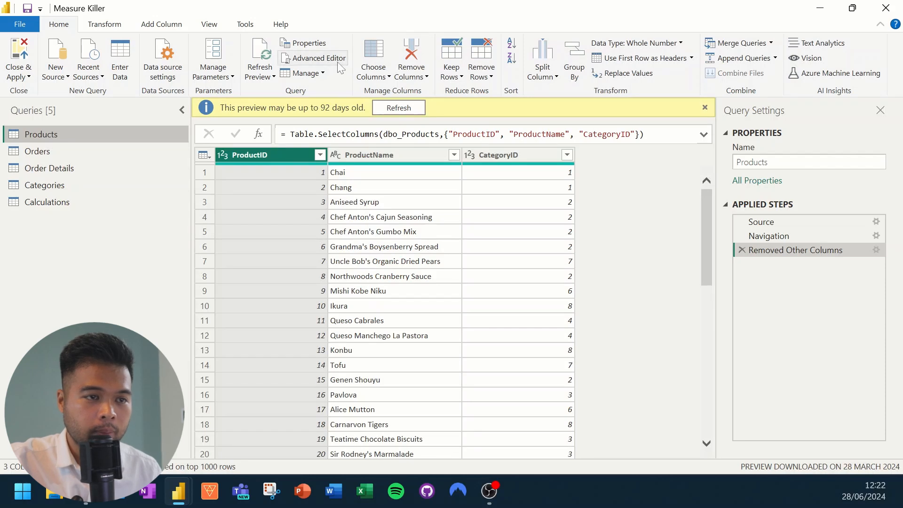
{"action": "mouse_move", "coordinate": [319, 58]}
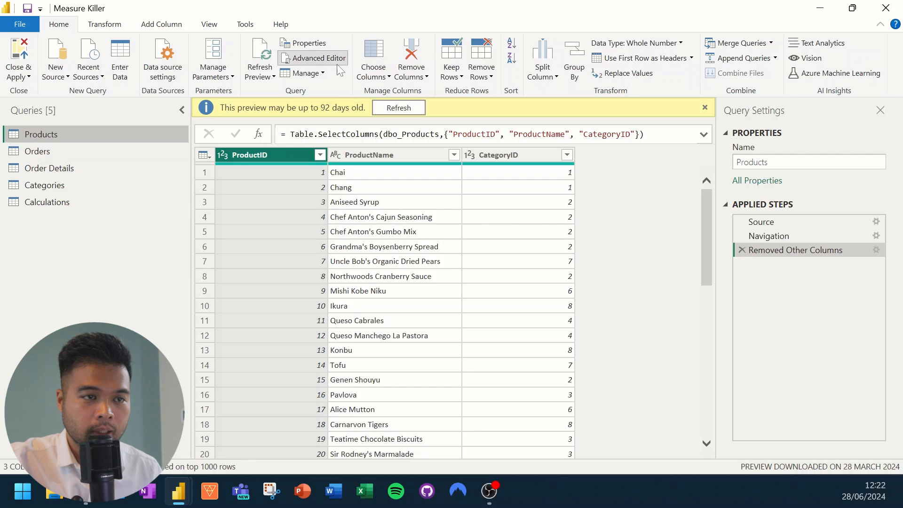
{"action": "left_click", "coordinate": [318, 57]}
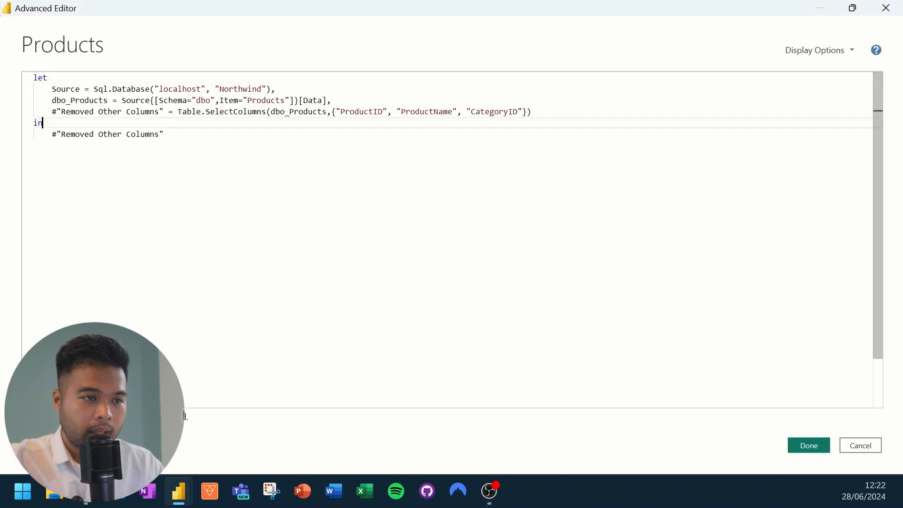
{"action": "key", "text": "ctrl+a"}
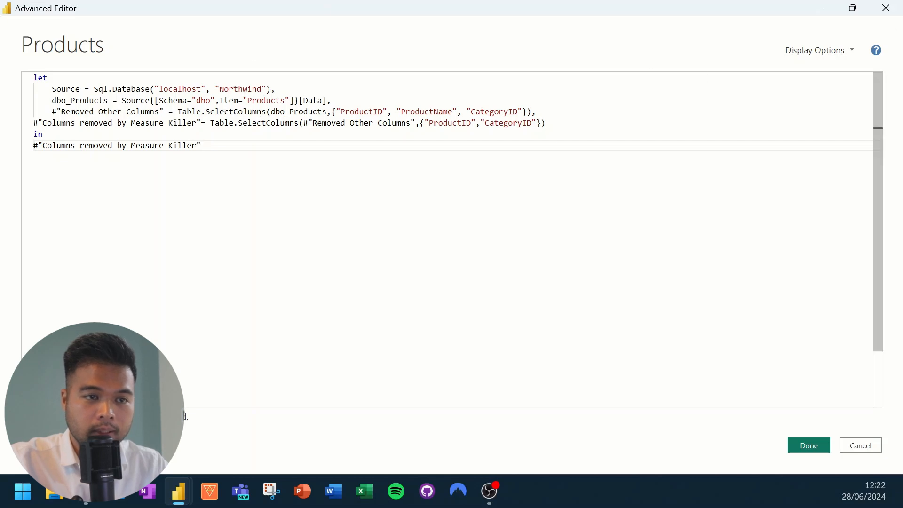
{"action": "left_click_drag", "start_coordinate": [257, 122], "coordinate": [544, 123]}
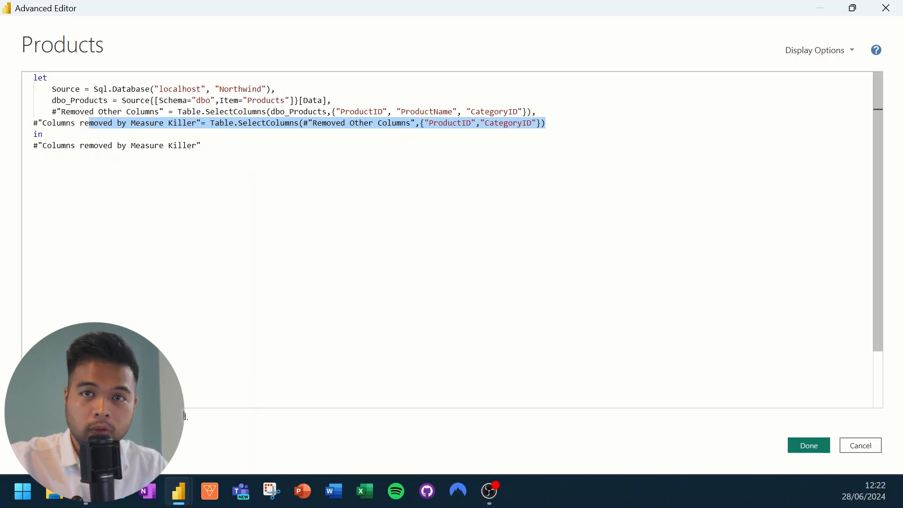
{"action": "left_click", "coordinate": [808, 444]}
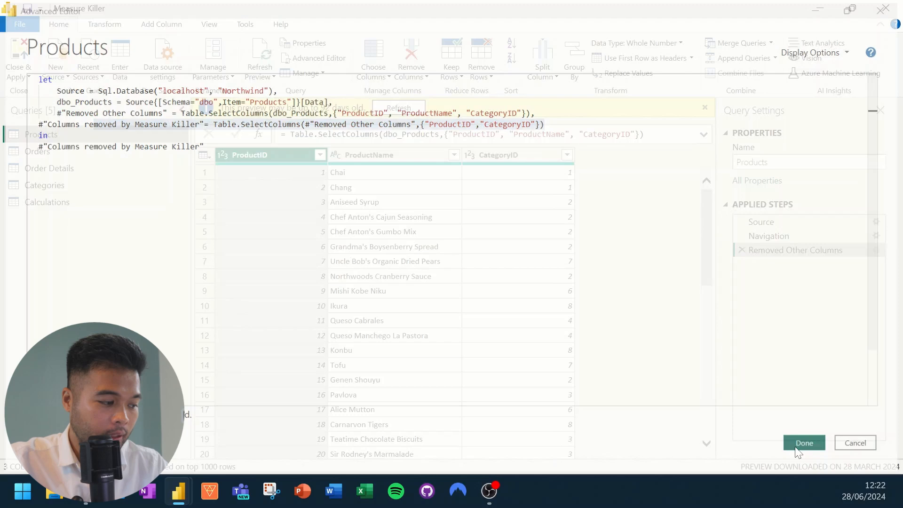
{"action": "left_click", "coordinate": [805, 442]}
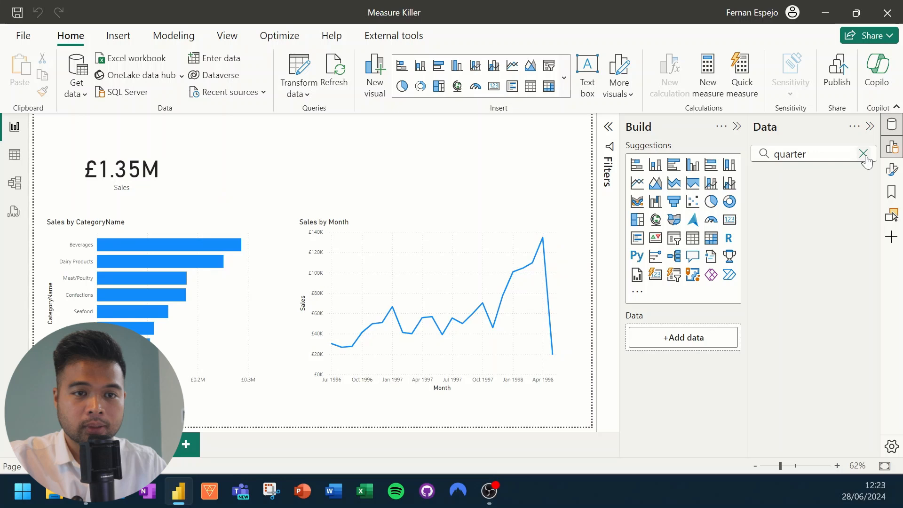
Create measure Colour = "Black", make it the bars' field-value colour, then change it to "Red".
{"action": "left_click", "coordinate": [864, 154]}
{"action": "type", "text": "Colour ="}
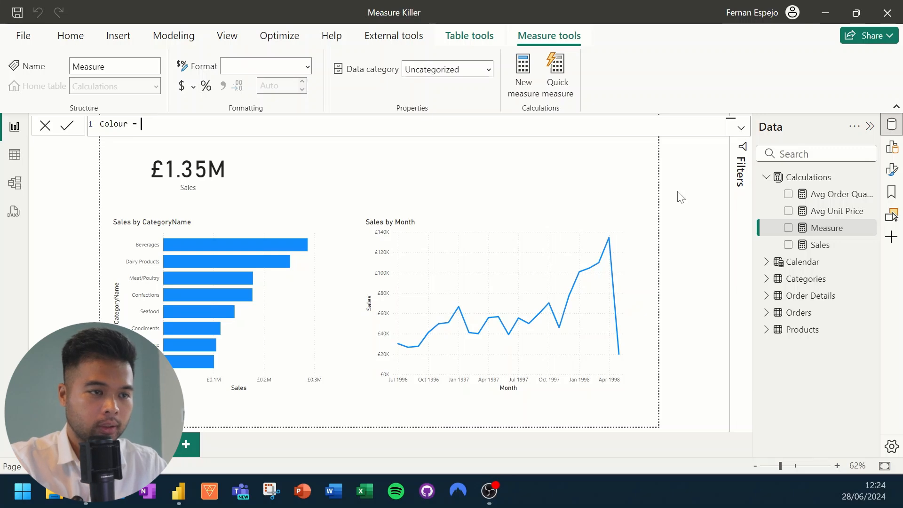
{"action": "type", "text": "\"Black\""}
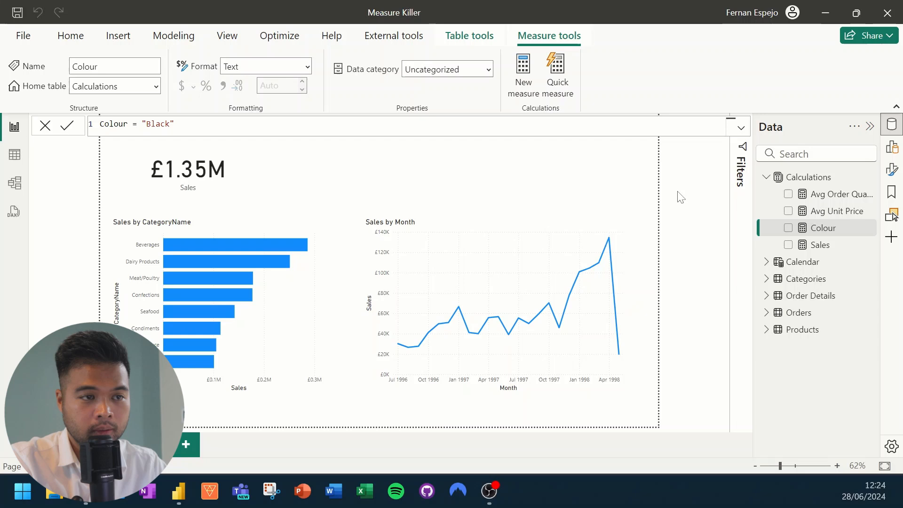
{"action": "mouse_move", "coordinate": [251, 232]}
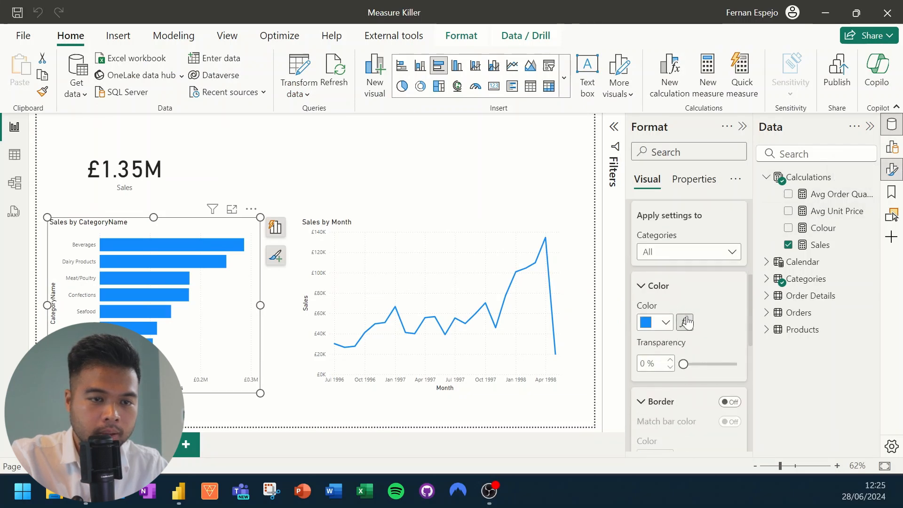
{"action": "left_click", "coordinate": [685, 321]}
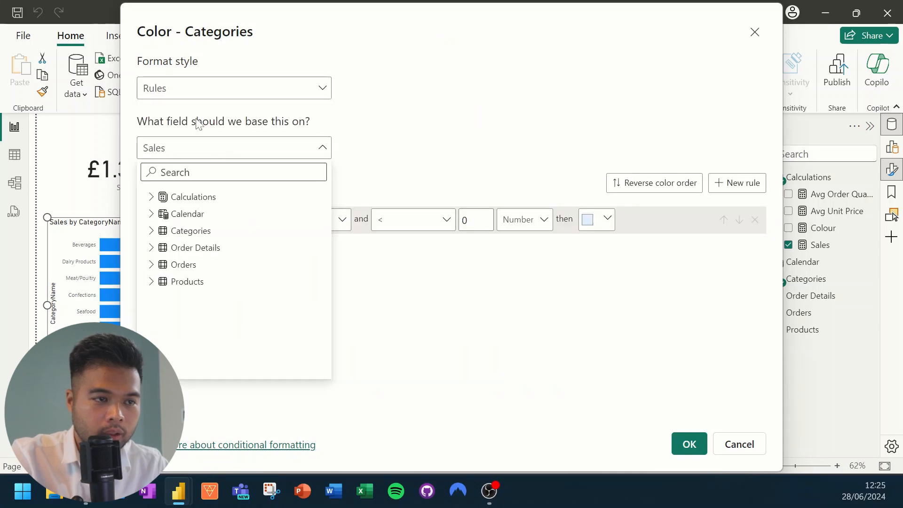
{"action": "left_click", "coordinate": [233, 87]}
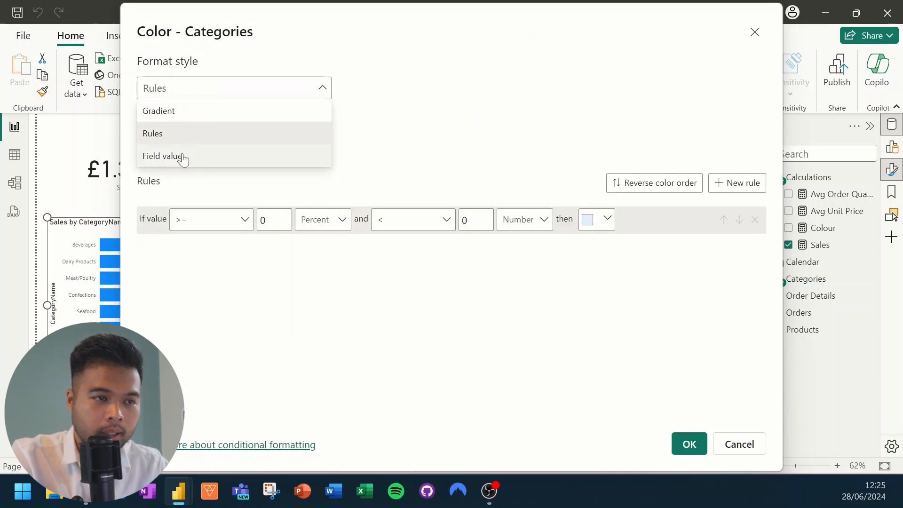
{"action": "left_click", "coordinate": [165, 156]}
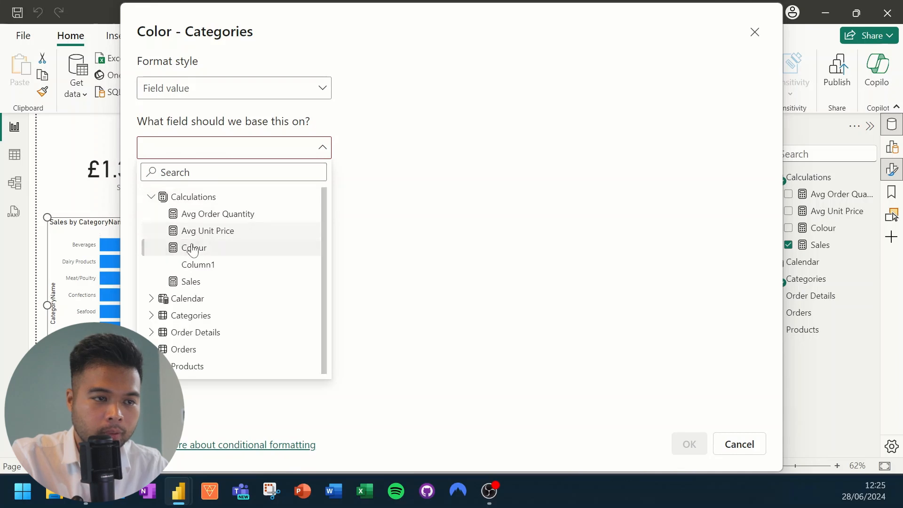
{"action": "left_click", "coordinate": [194, 247]}
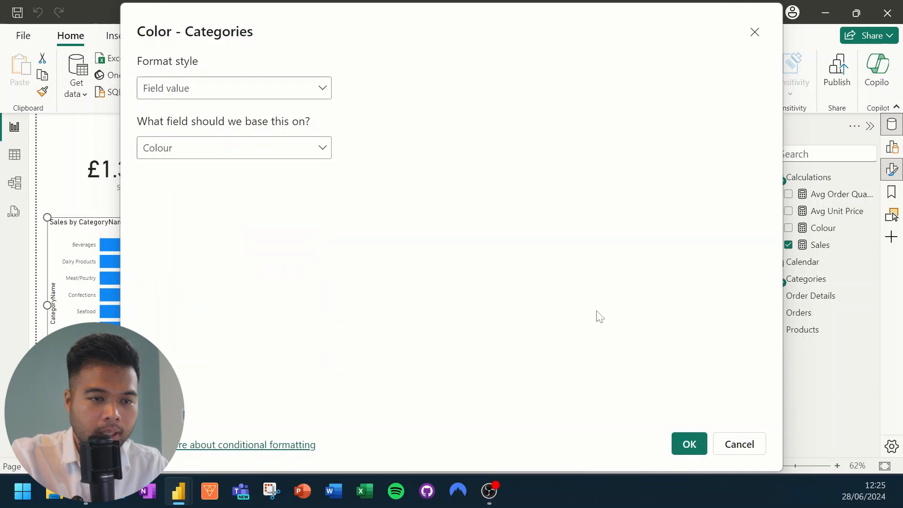
{"action": "left_click", "coordinate": [688, 444]}
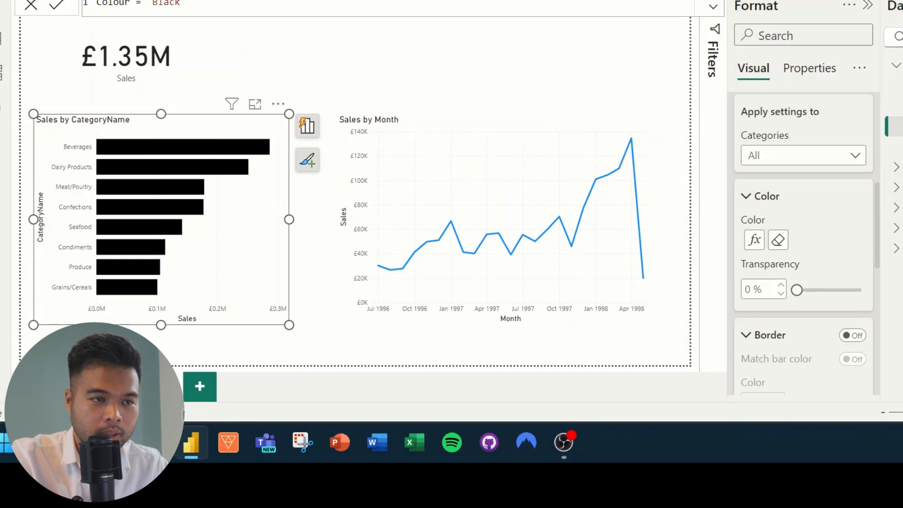
{"action": "double_click", "coordinate": [166, 3]}
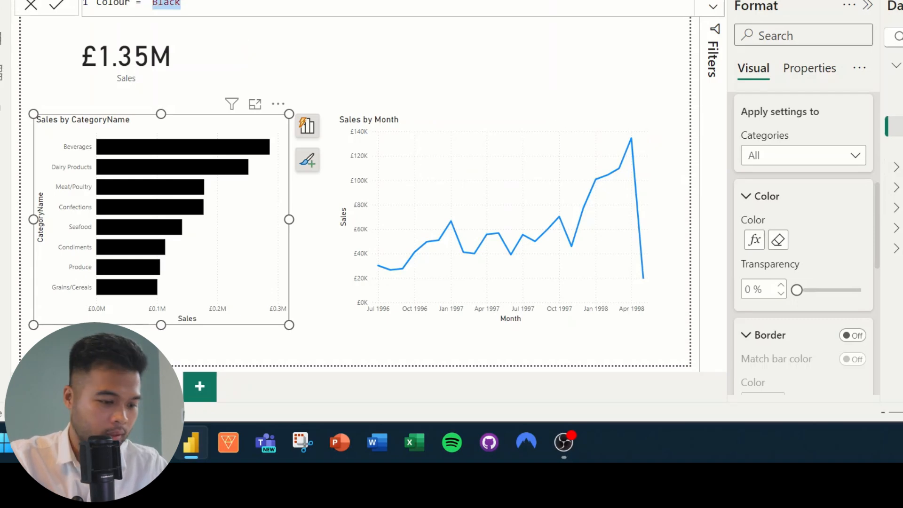
{"action": "type", "text": "Red"}
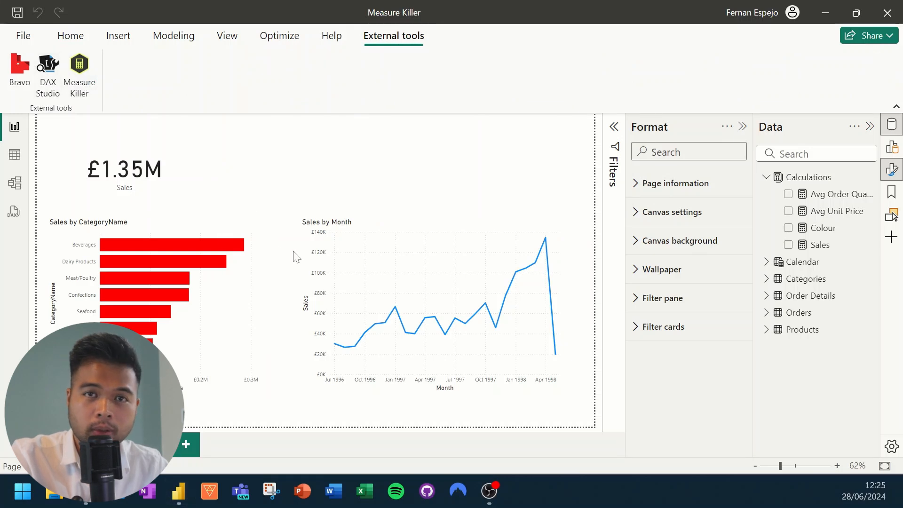
Run a single-report Measure Killer analysis on the Measure Killer report.
{"action": "left_click", "coordinate": [79, 69]}
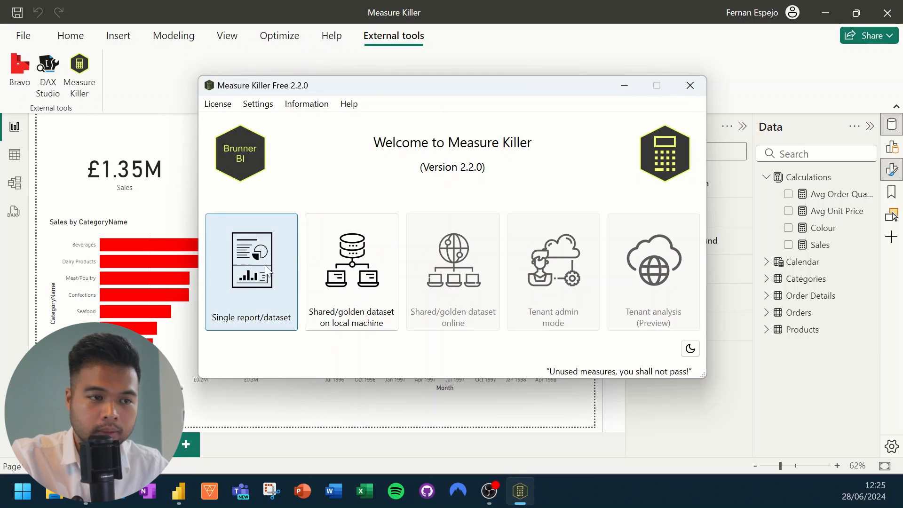
{"action": "left_click", "coordinate": [251, 272]}
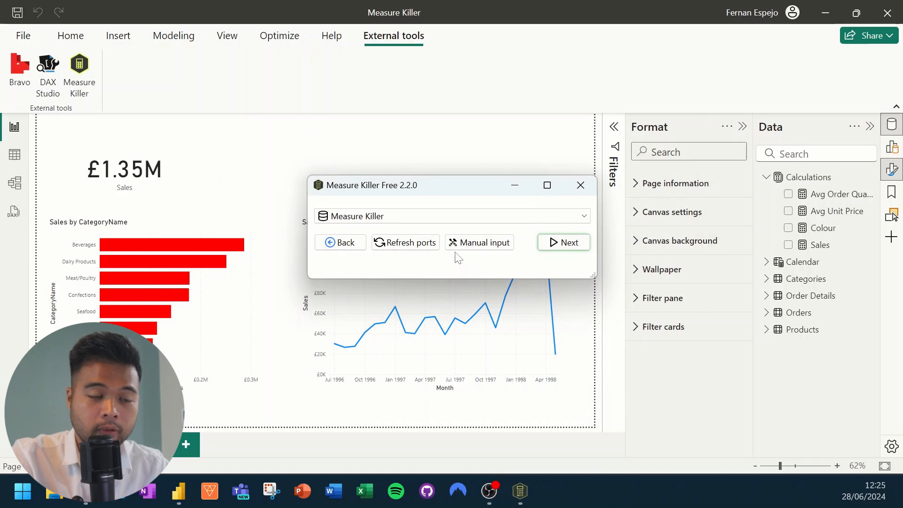
{"action": "left_click", "coordinate": [564, 242]}
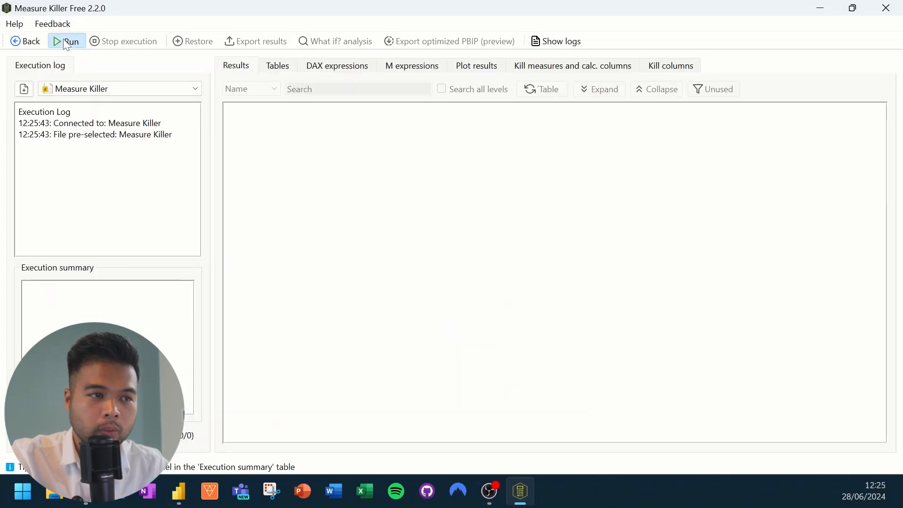
{"action": "left_click", "coordinate": [66, 41]}
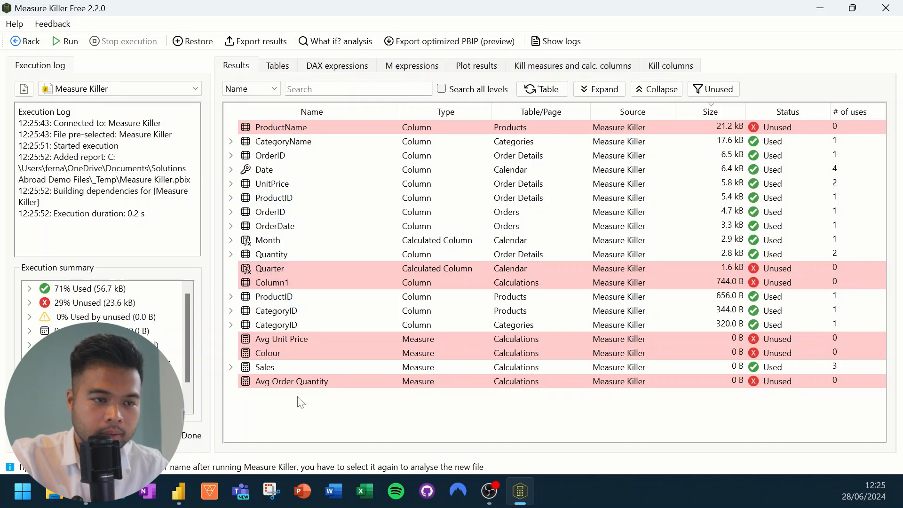
{"action": "left_click", "coordinate": [267, 353]}
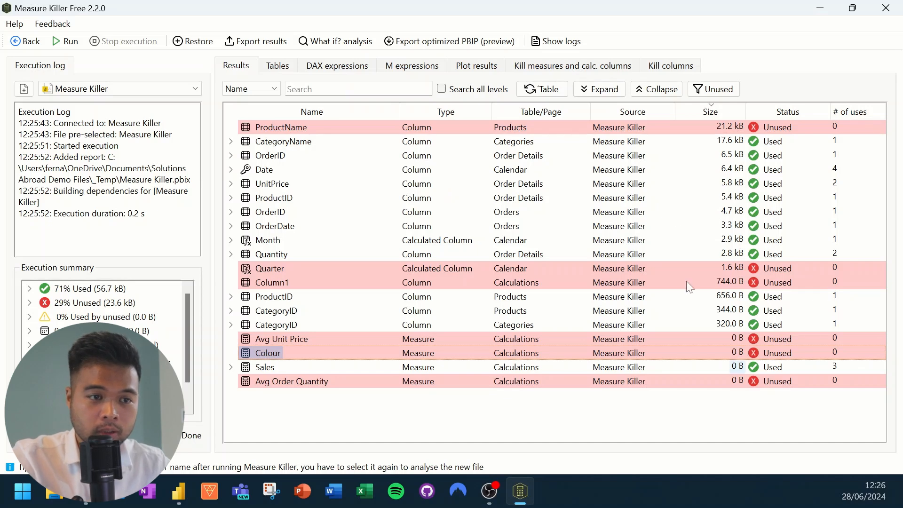
{"action": "mouse_move", "coordinate": [541, 405]}
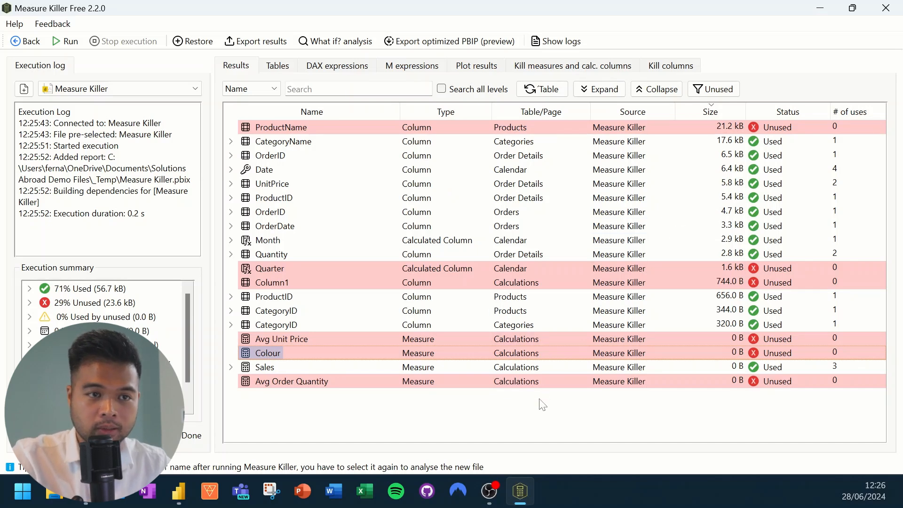
Kill the unused Colour measure and close the removal results.
{"action": "left_click", "coordinate": [572, 65]}
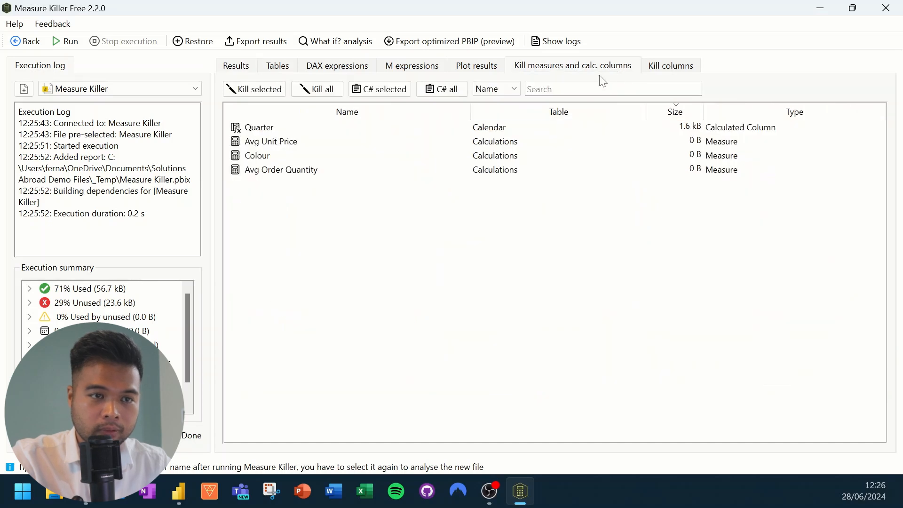
{"action": "left_click", "coordinate": [257, 156]}
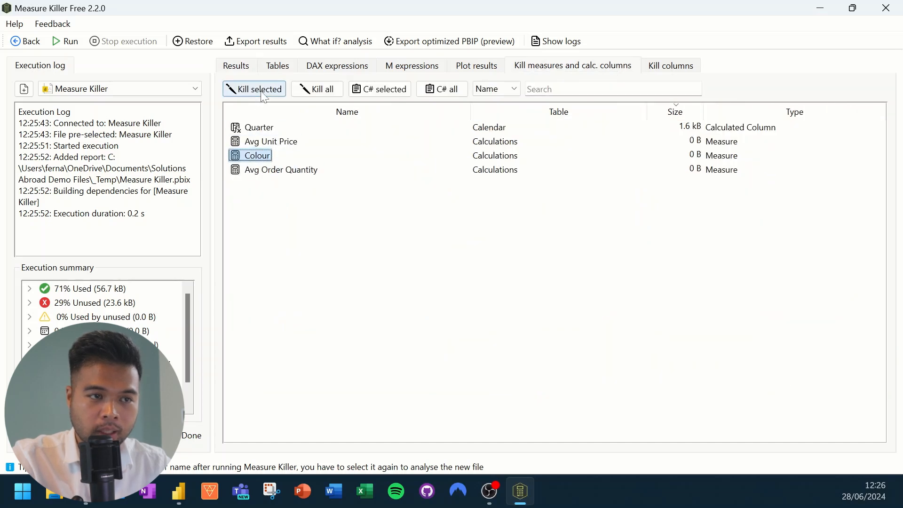
{"action": "left_click", "coordinate": [254, 89]}
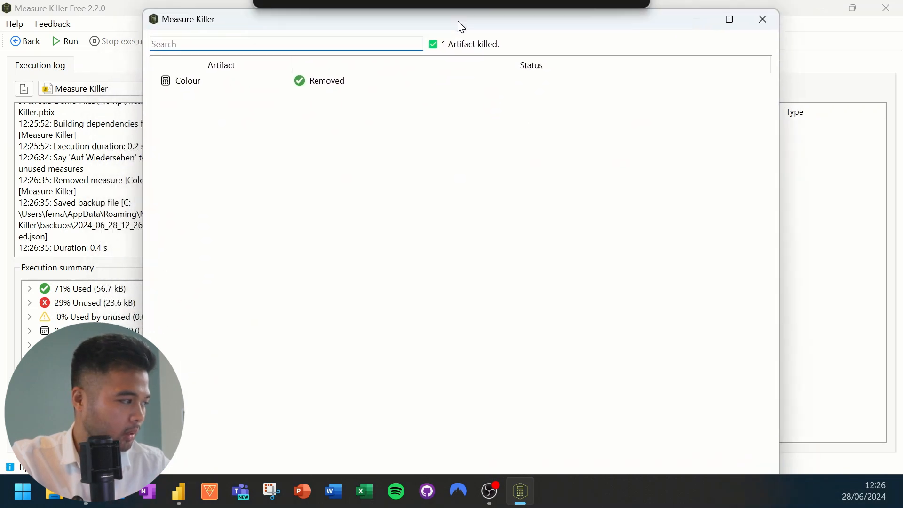
{"action": "mouse_move", "coordinate": [762, 19]}
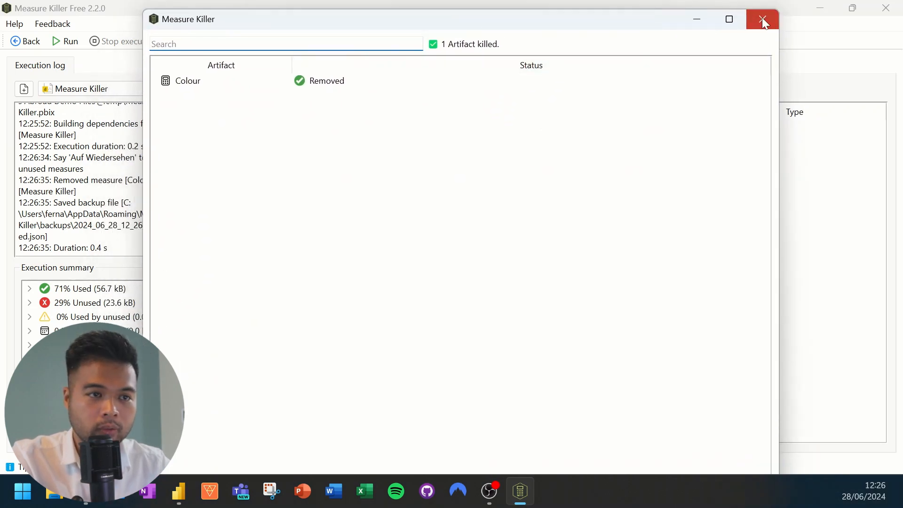
{"action": "left_click", "coordinate": [763, 19]}
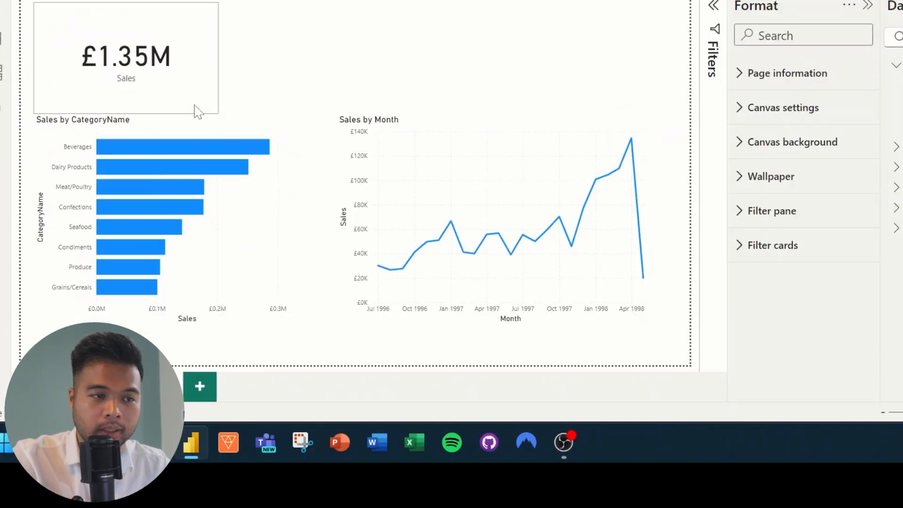
Select the category bar chart and view its missing Color value warning.
{"action": "left_click", "coordinate": [144, 230]}
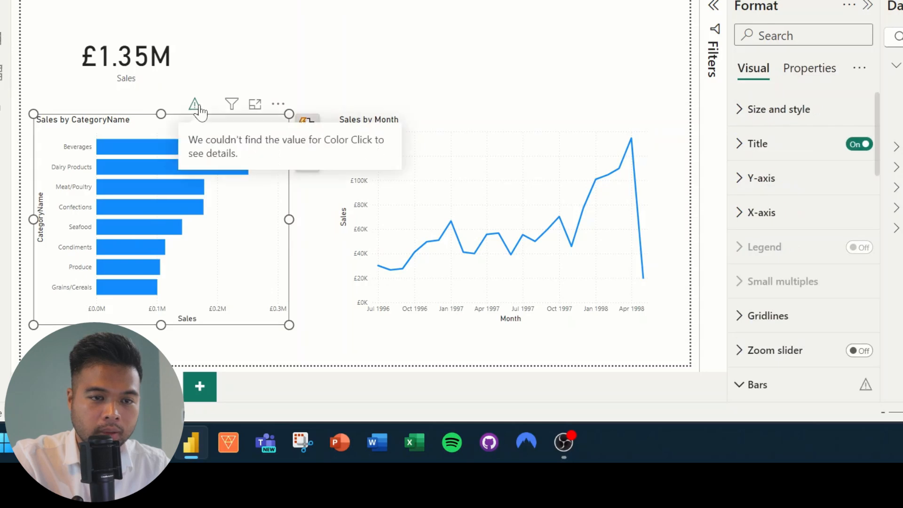
{"action": "left_click", "coordinate": [756, 385]}
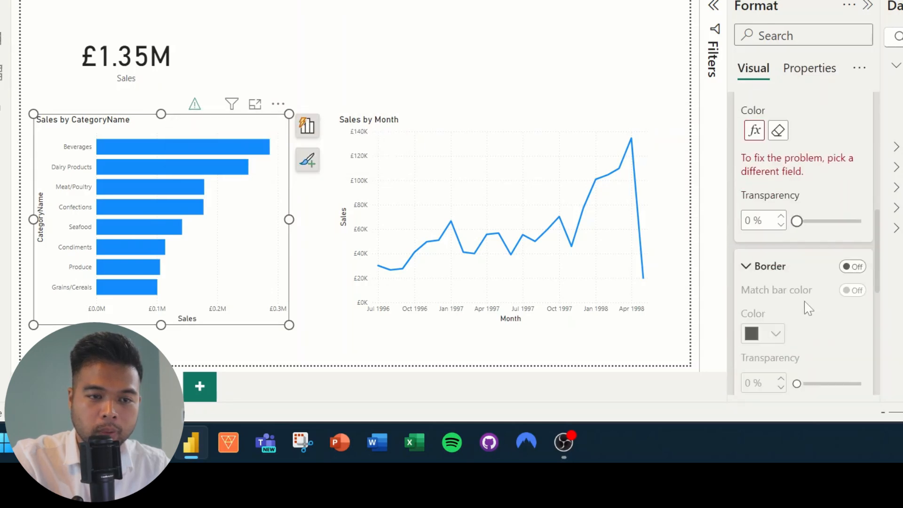